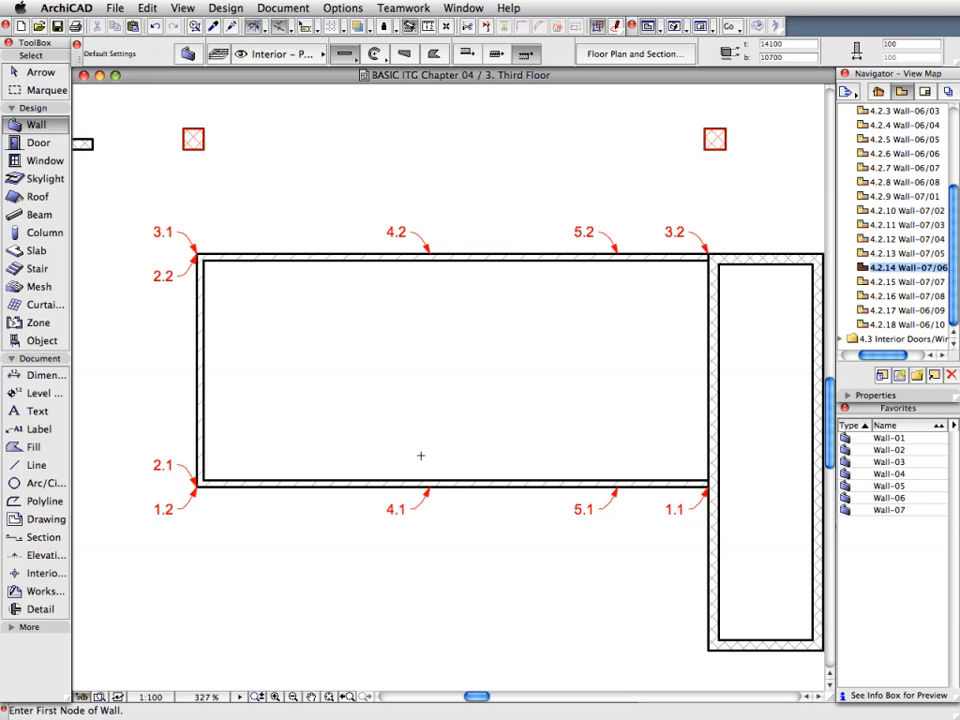
Open the 4.1.1 Wall-05/01 ground floor plan view from the Navigator.
{"action": "left_click", "coordinate": [618, 485]}
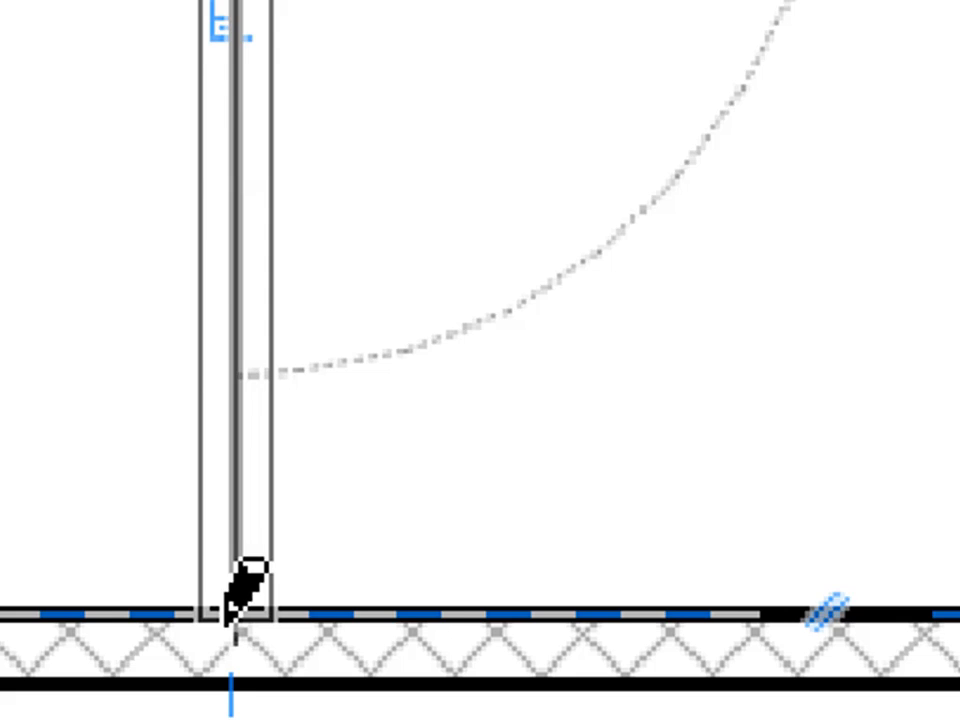
{"action": "left_click", "coordinate": [759, 242]}
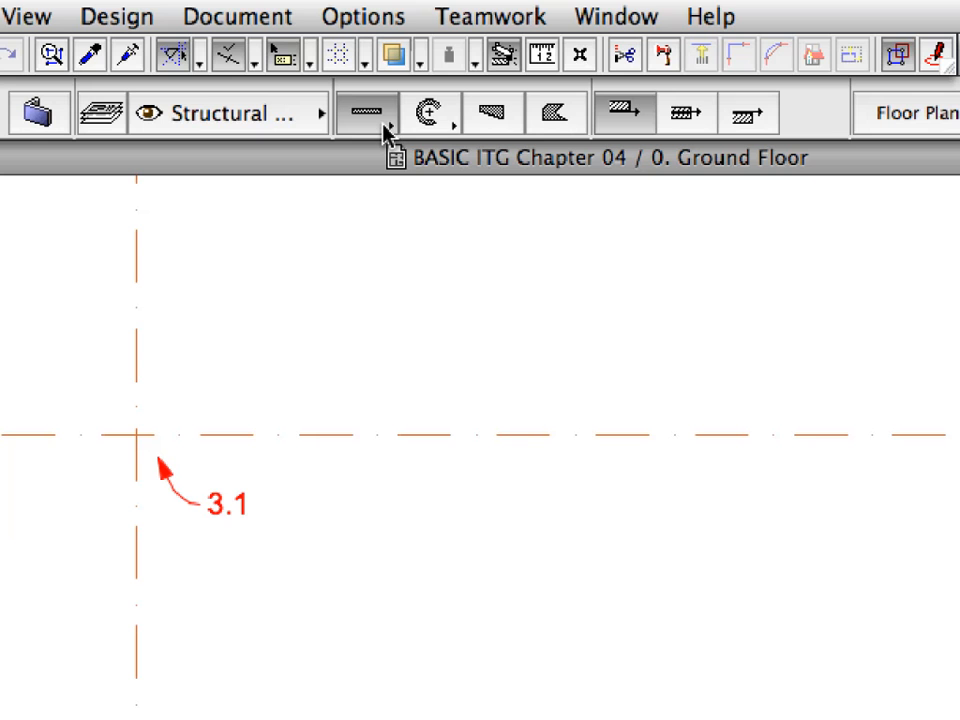
{"action": "mouse_move", "coordinate": [385, 113]}
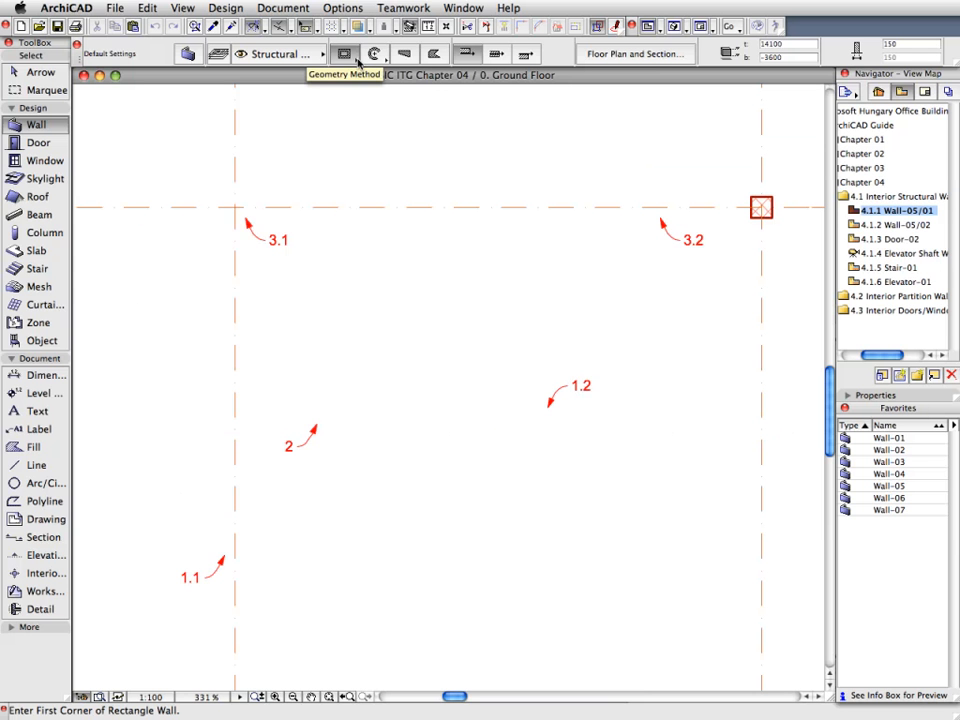
{"action": "mouse_move", "coordinate": [435, 538]}
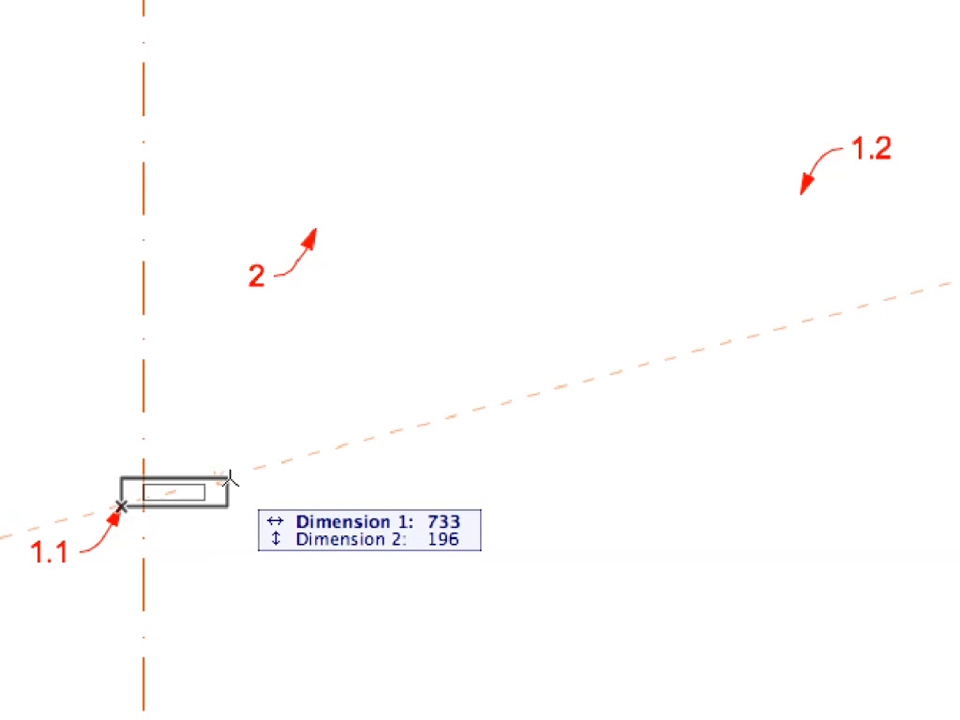
Draw the rectangular structural shaft wall from grid point 1.1 to 1.2.
{"action": "left_click_drag", "start_coordinate": [118, 510], "coordinate": [720, 256]}
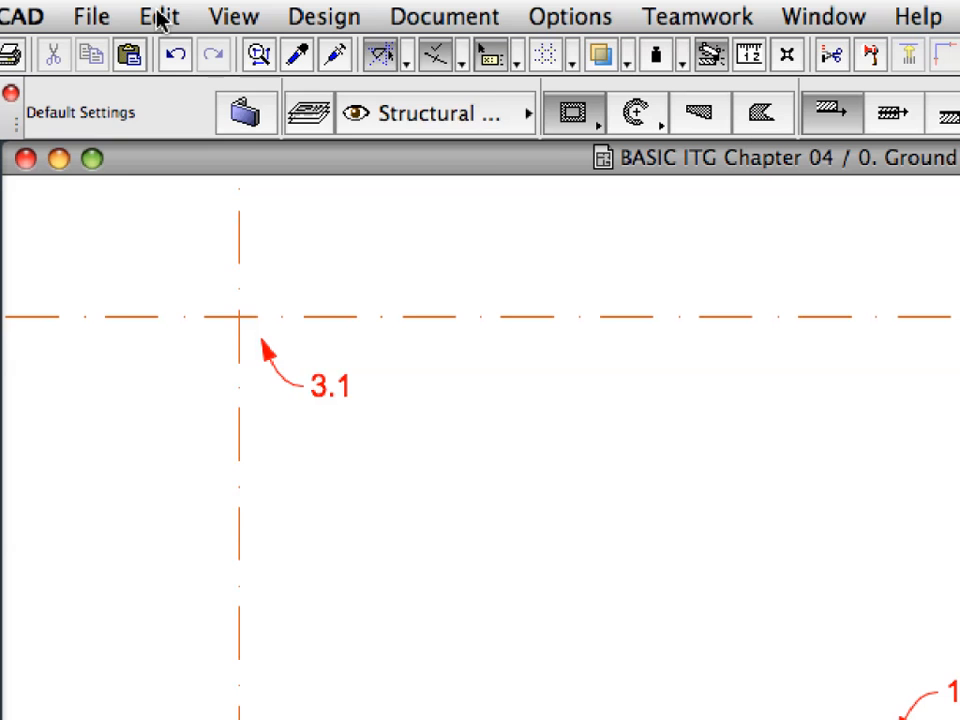
Turn on Edit > Grouping > Suspend Groups so walls select individually.
{"action": "left_click", "coordinate": [157, 16]}
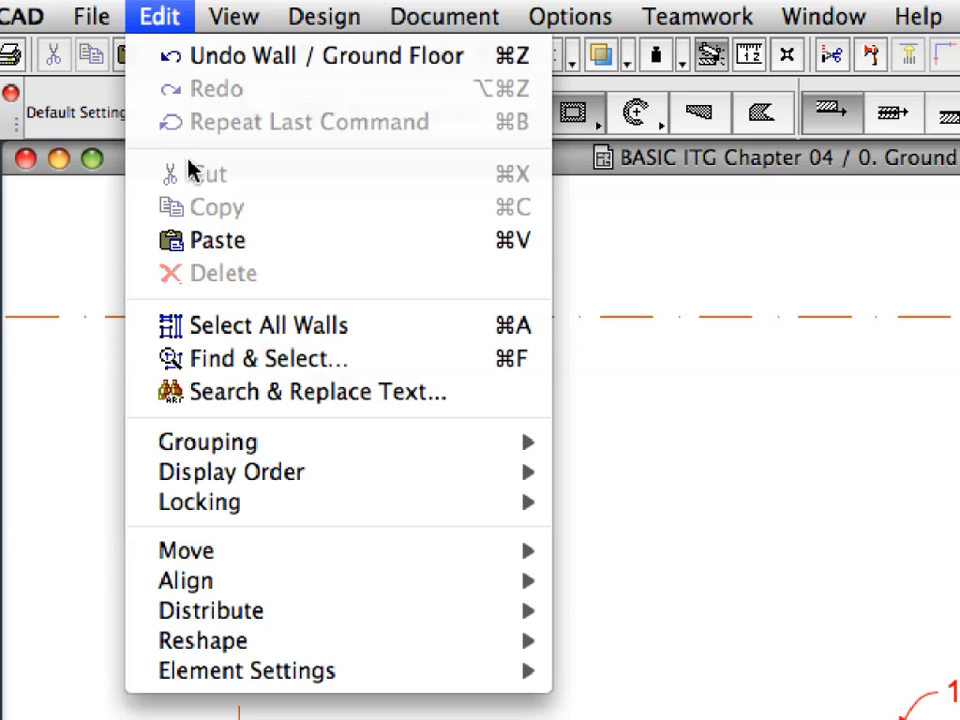
{"action": "mouse_move", "coordinate": [208, 442]}
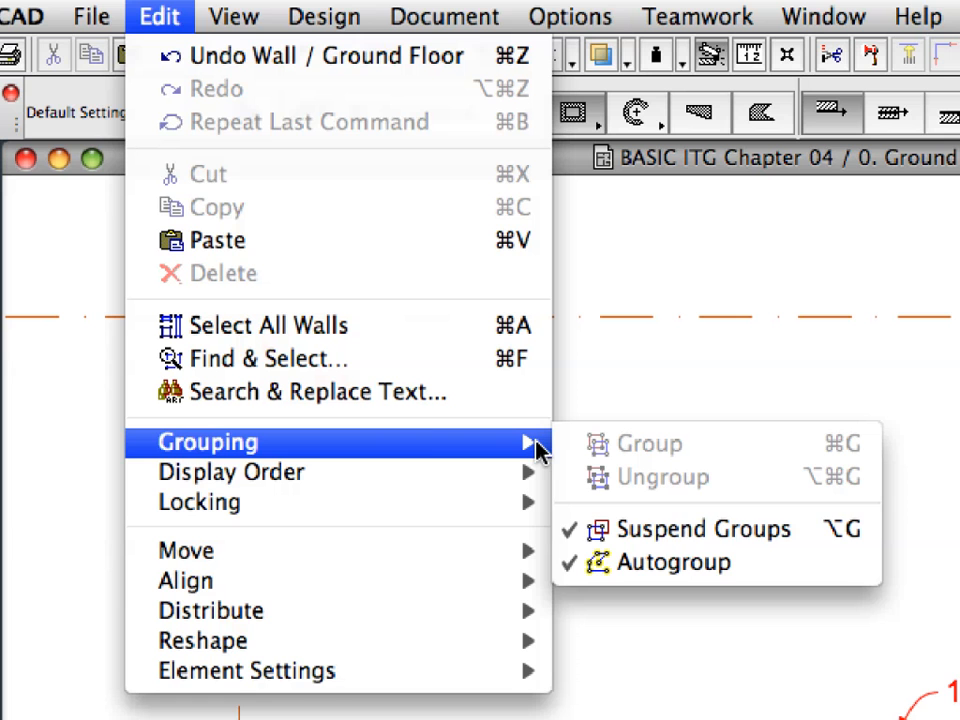
{"action": "mouse_move", "coordinate": [700, 529]}
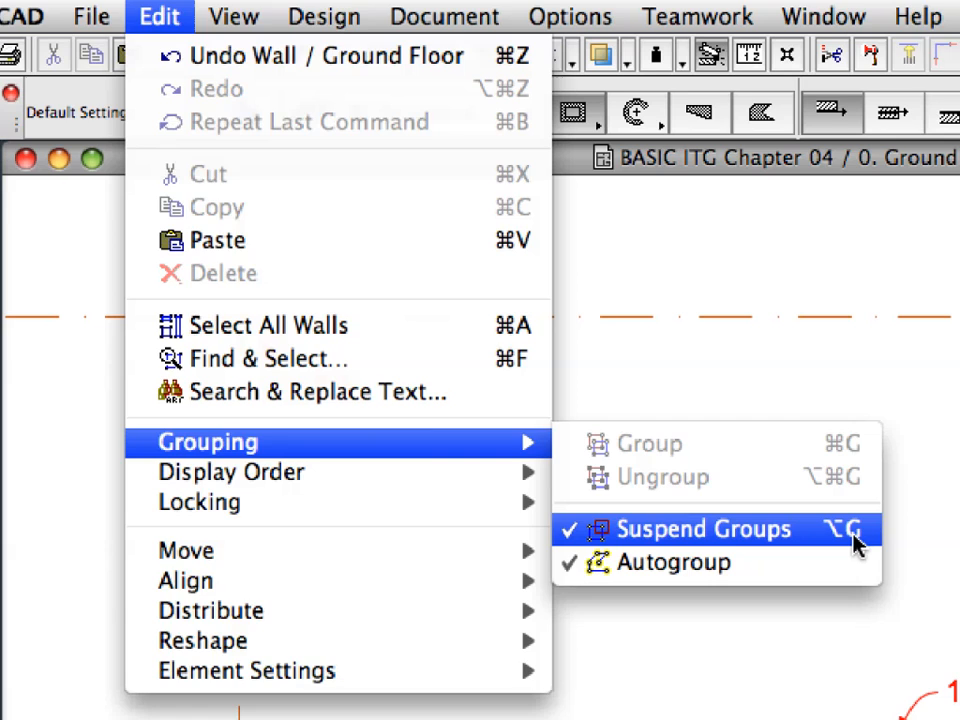
{"action": "left_click", "coordinate": [705, 528]}
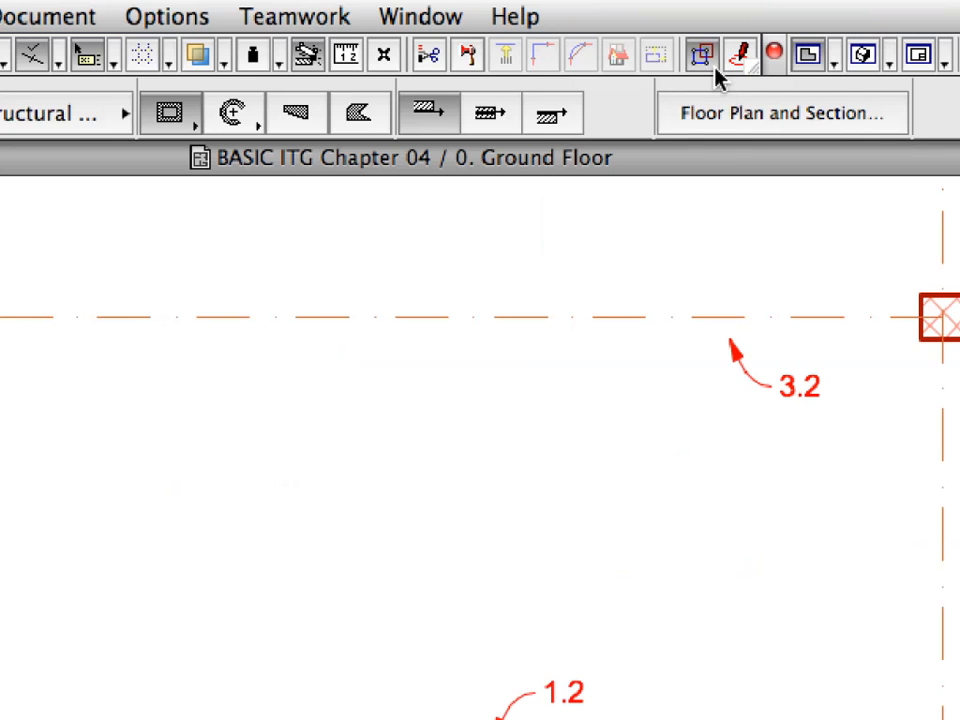
{"action": "mouse_move", "coordinate": [701, 55]}
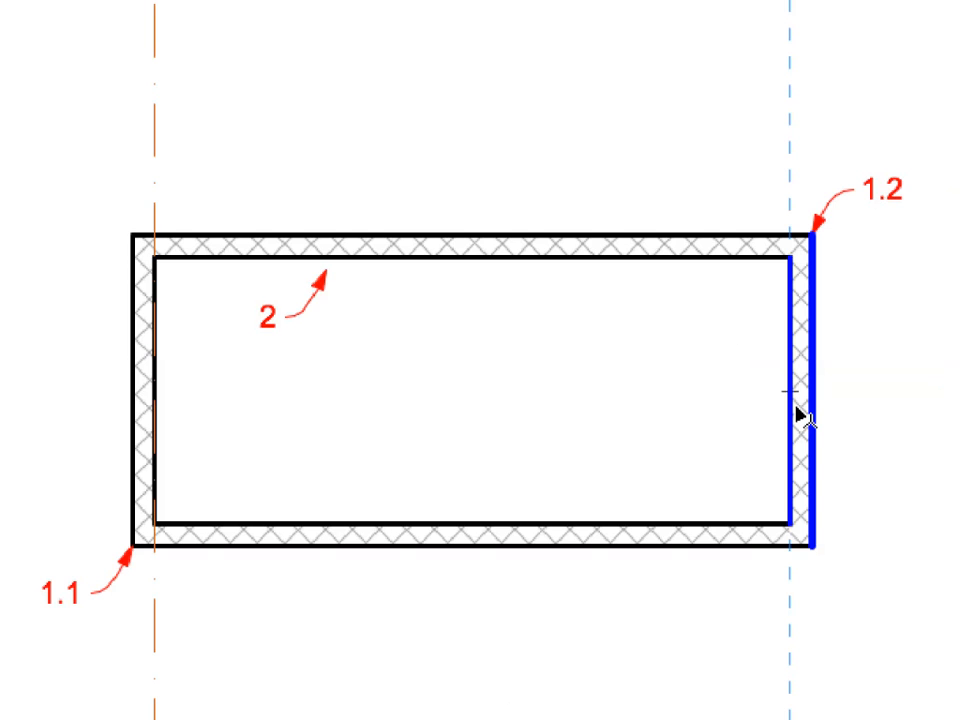
Drag a copy of the shaft's right wall 550 to the left at 180°.
{"action": "right_click", "coordinate": [810, 410]}
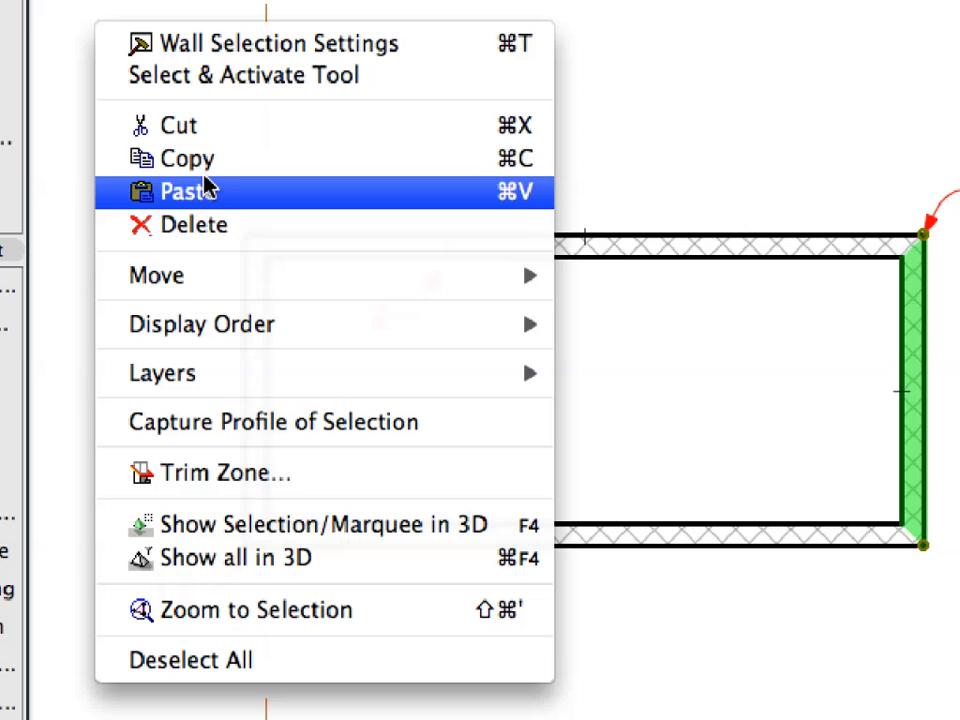
{"action": "mouse_move", "coordinate": [155, 275]}
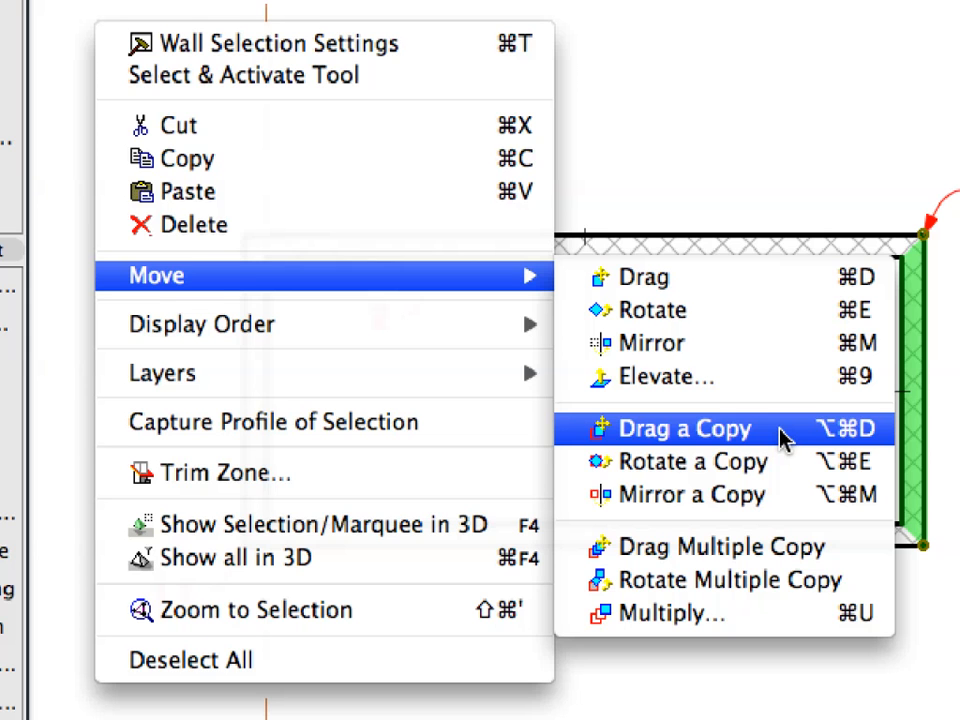
{"action": "left_click", "coordinate": [686, 428]}
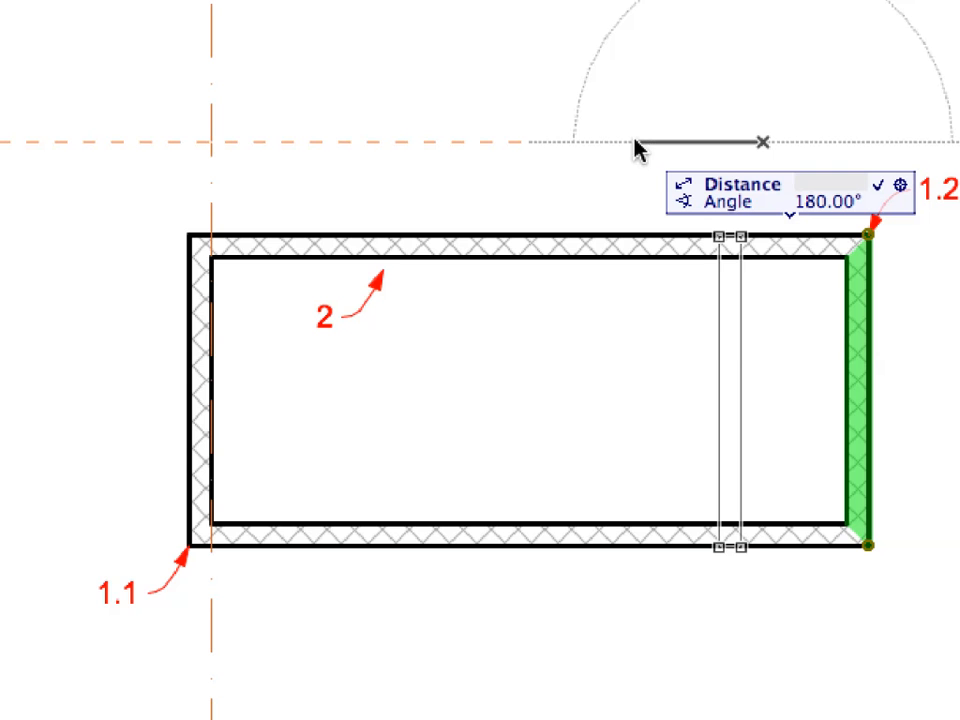
{"action": "type", "text": "550"}
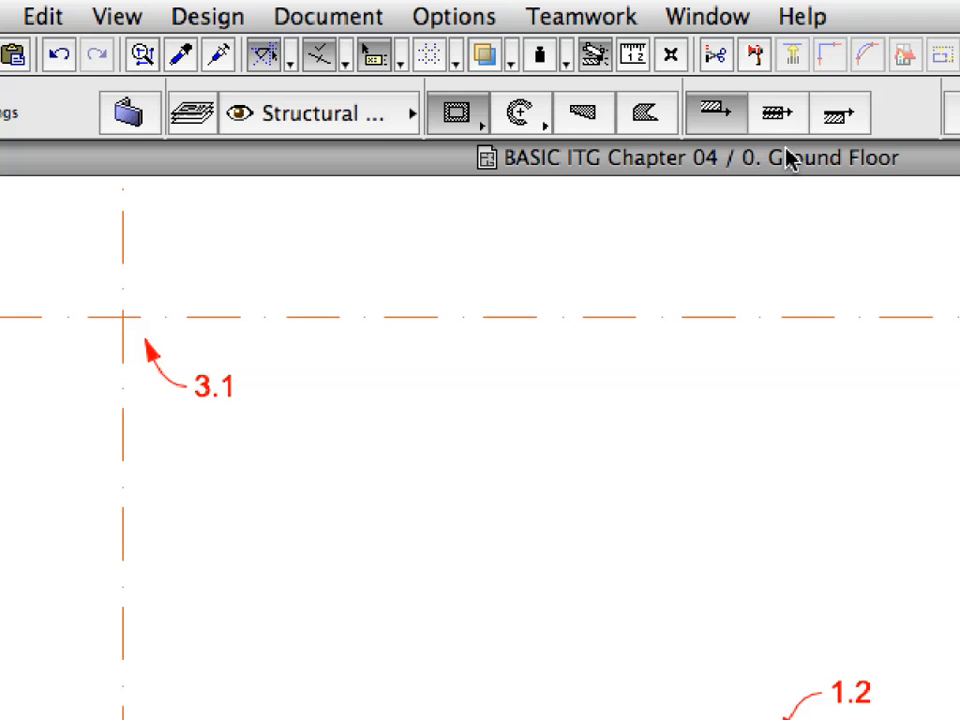
{"action": "mouse_move", "coordinate": [778, 112]}
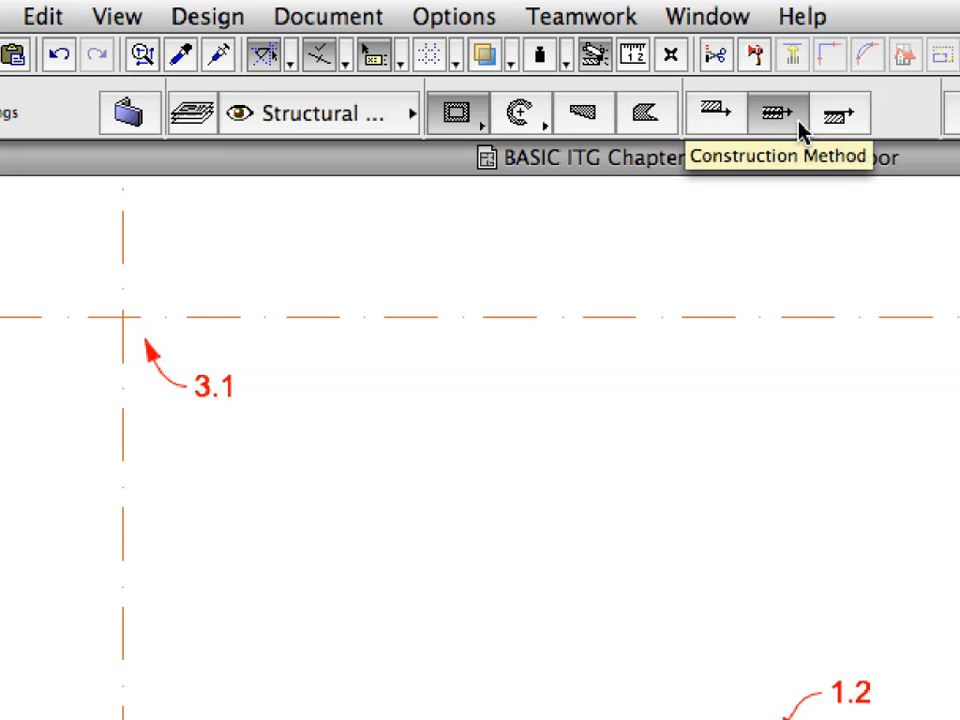
{"action": "mouse_move", "coordinate": [195, 95]}
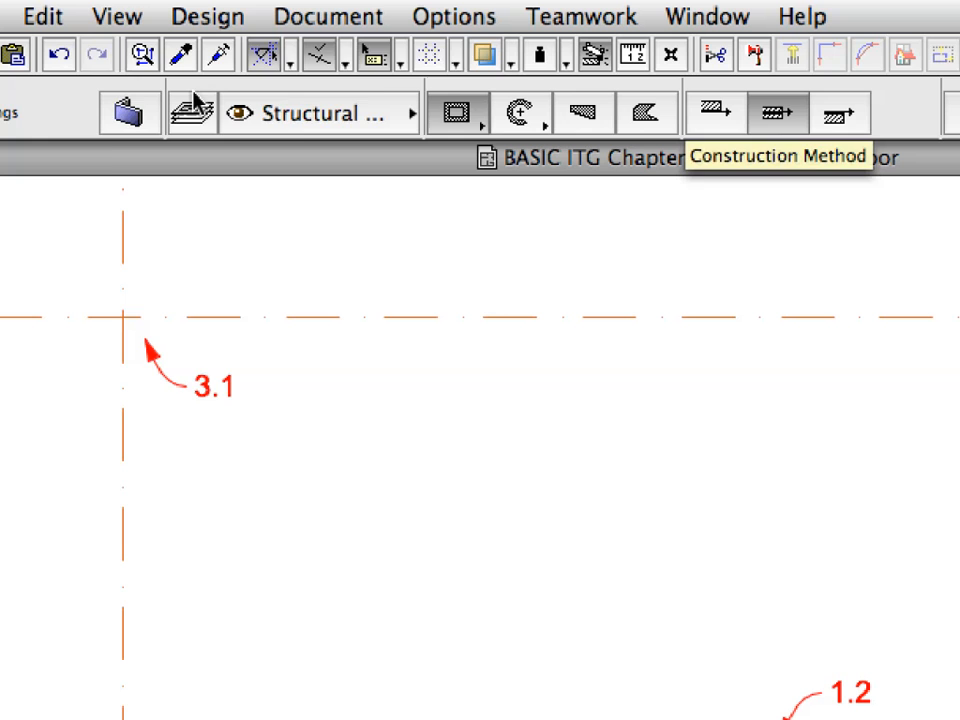
{"action": "left_click", "coordinate": [117, 16]}
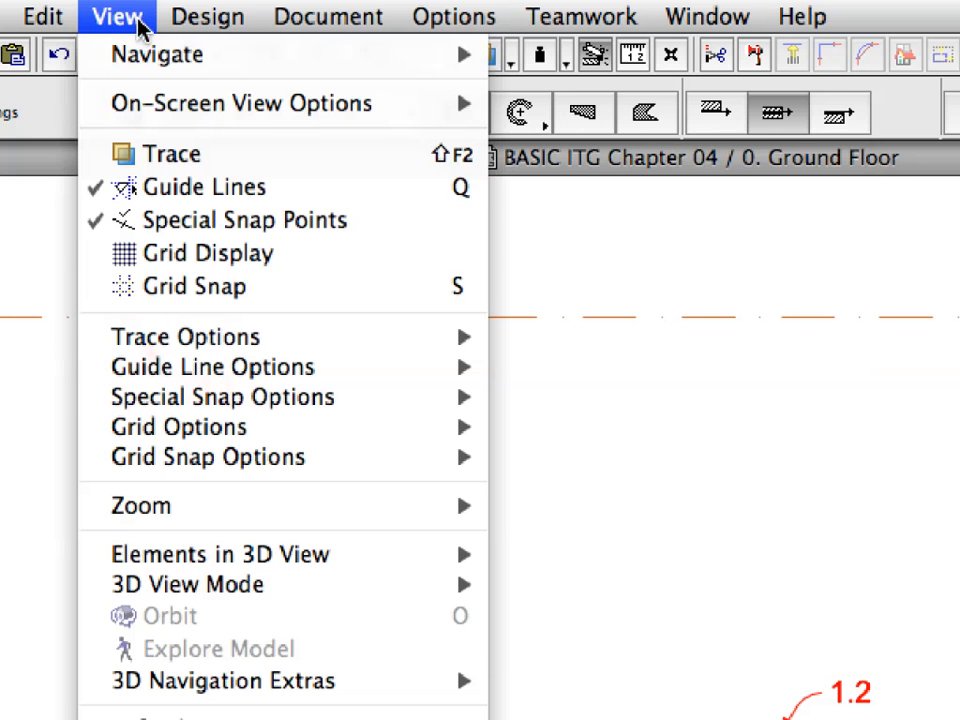
{"action": "mouse_move", "coordinate": [220, 397]}
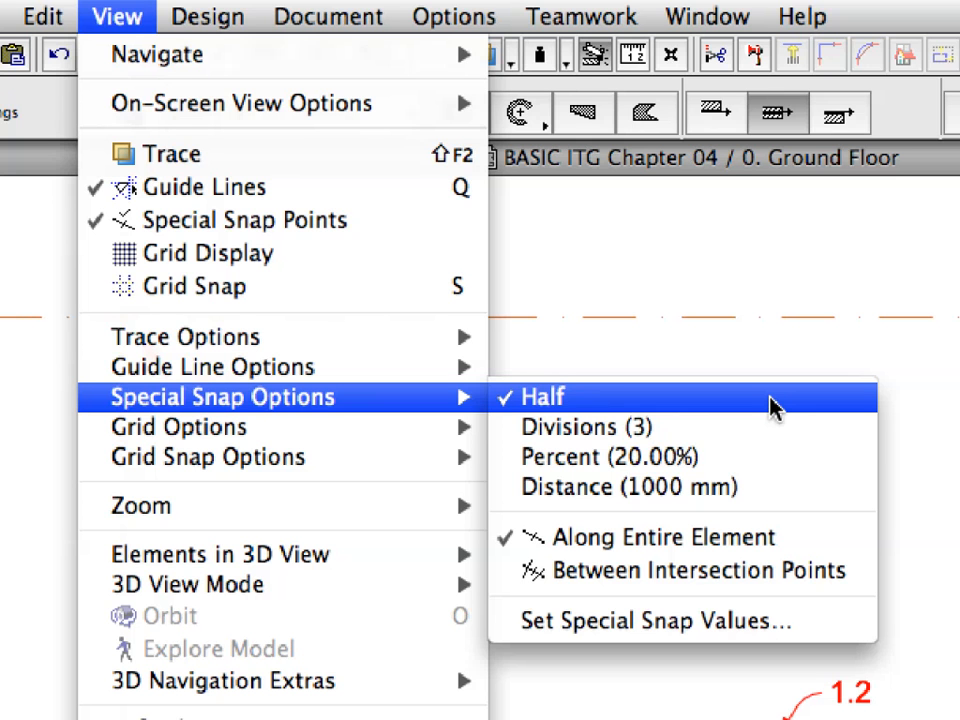
{"action": "mouse_move", "coordinate": [790, 525]}
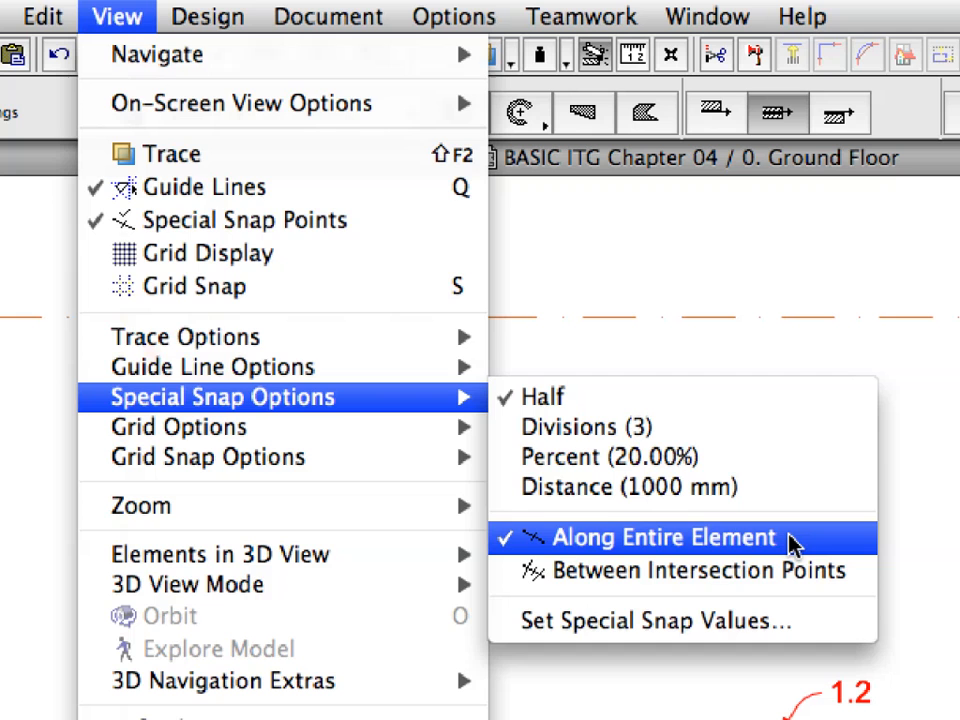
{"action": "left_click", "coordinate": [659, 537]}
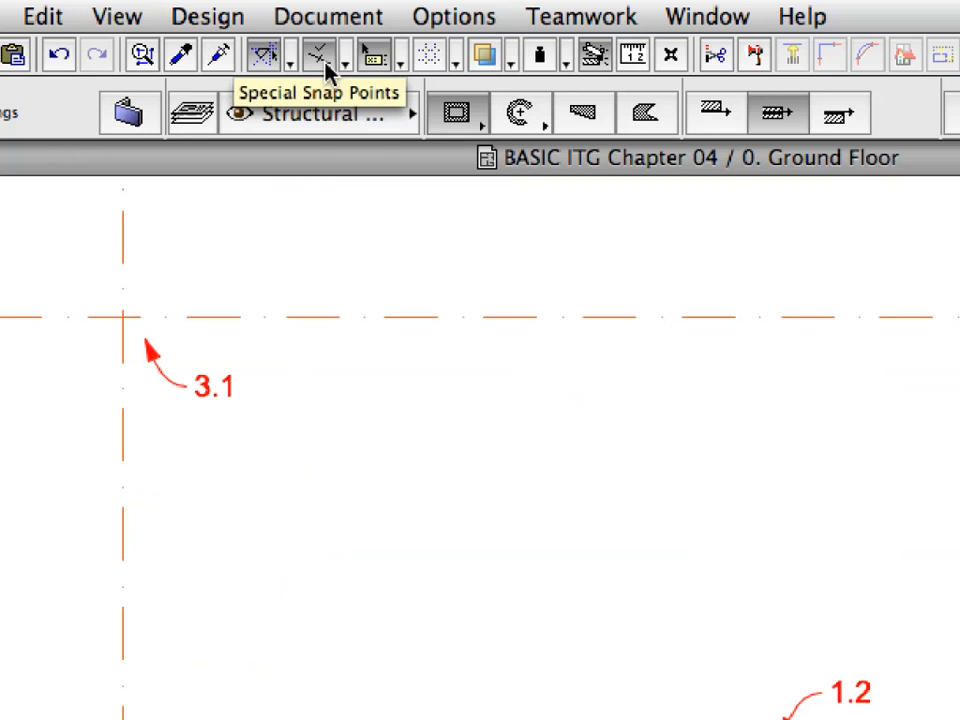
{"action": "left_click", "coordinate": [318, 55]}
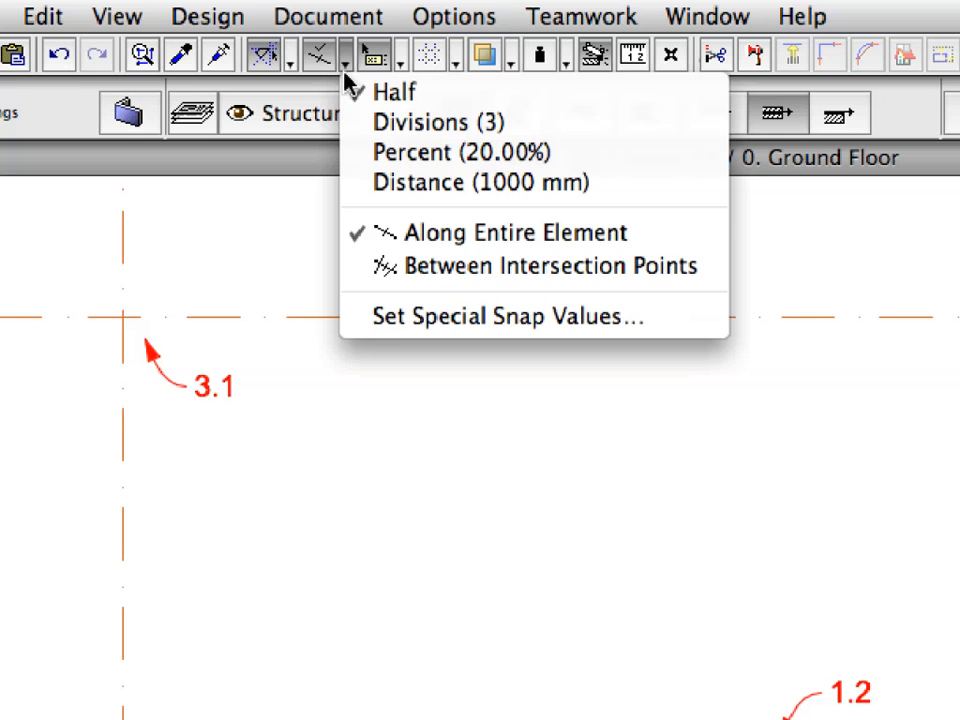
{"action": "mouse_move", "coordinate": [510, 232]}
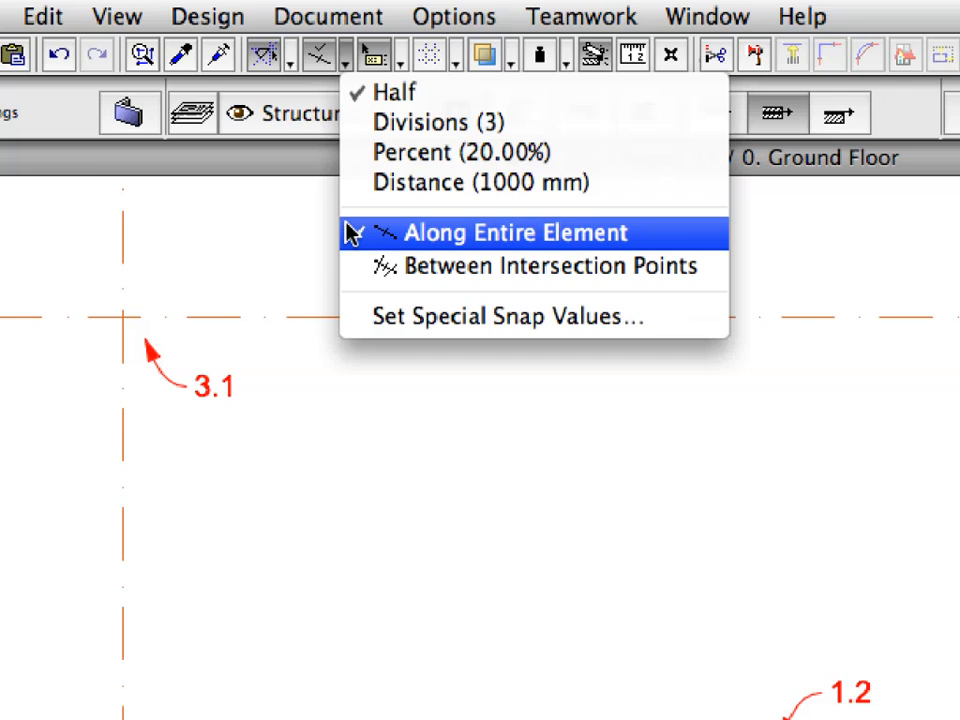
{"action": "left_click", "coordinate": [116, 16]}
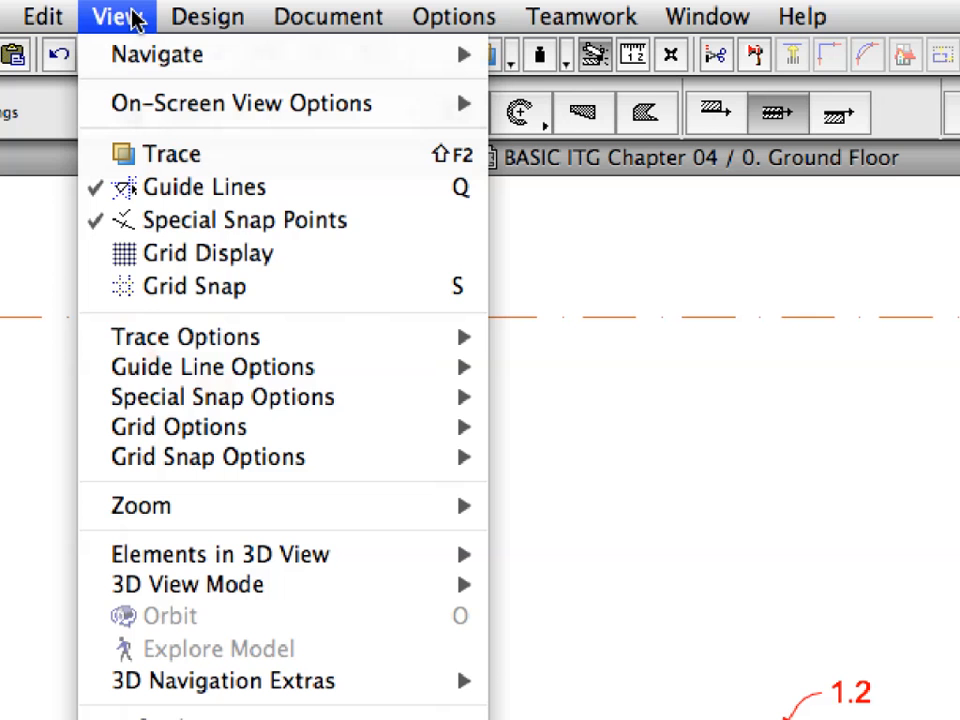
{"action": "mouse_move", "coordinate": [220, 396]}
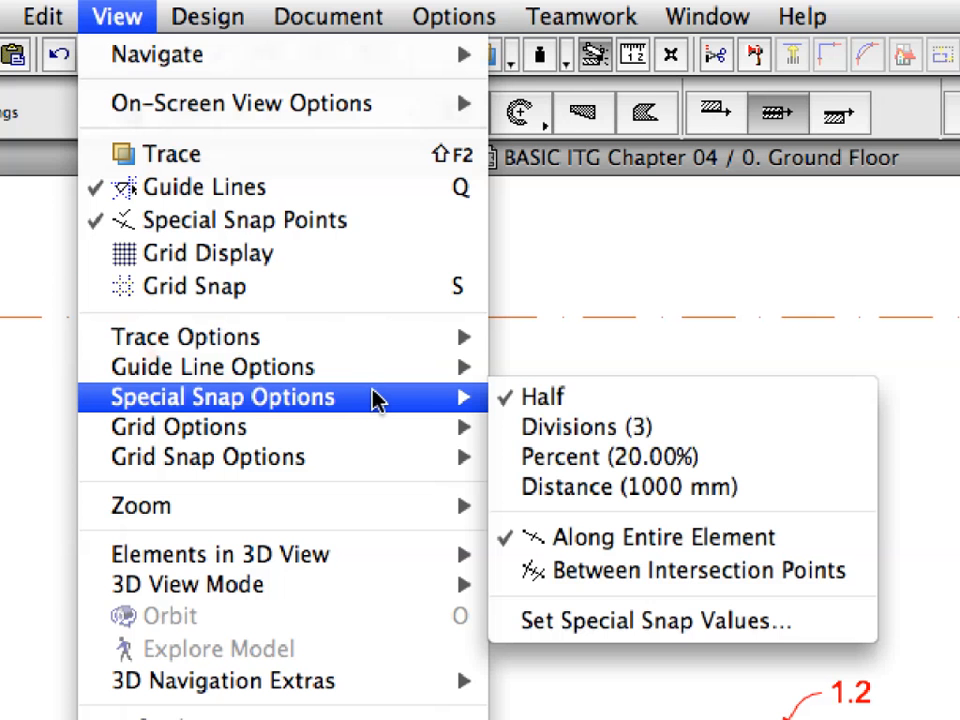
{"action": "mouse_move", "coordinate": [680, 571]}
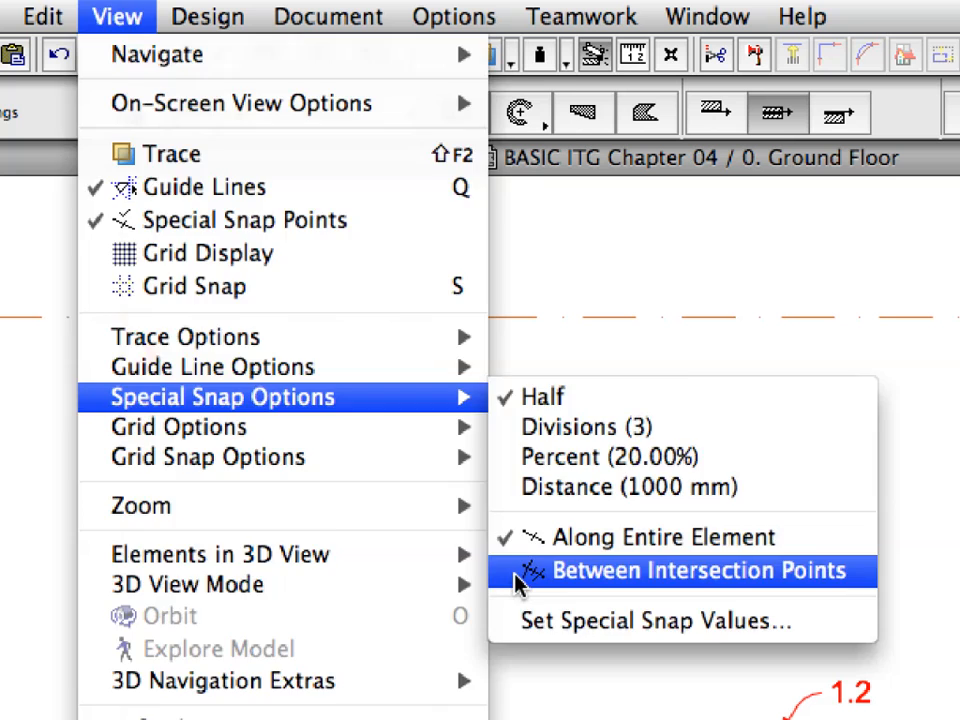
Snap between intersection points and use the straight single-wall geometry method.
{"action": "left_click", "coordinate": [700, 571]}
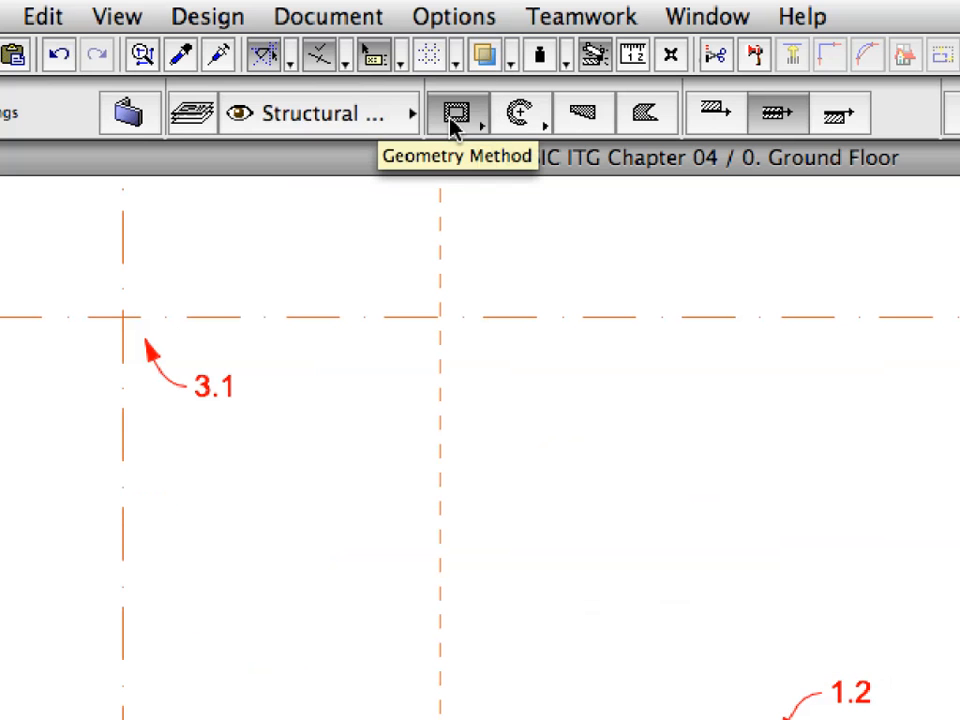
{"action": "left_click", "coordinate": [458, 113]}
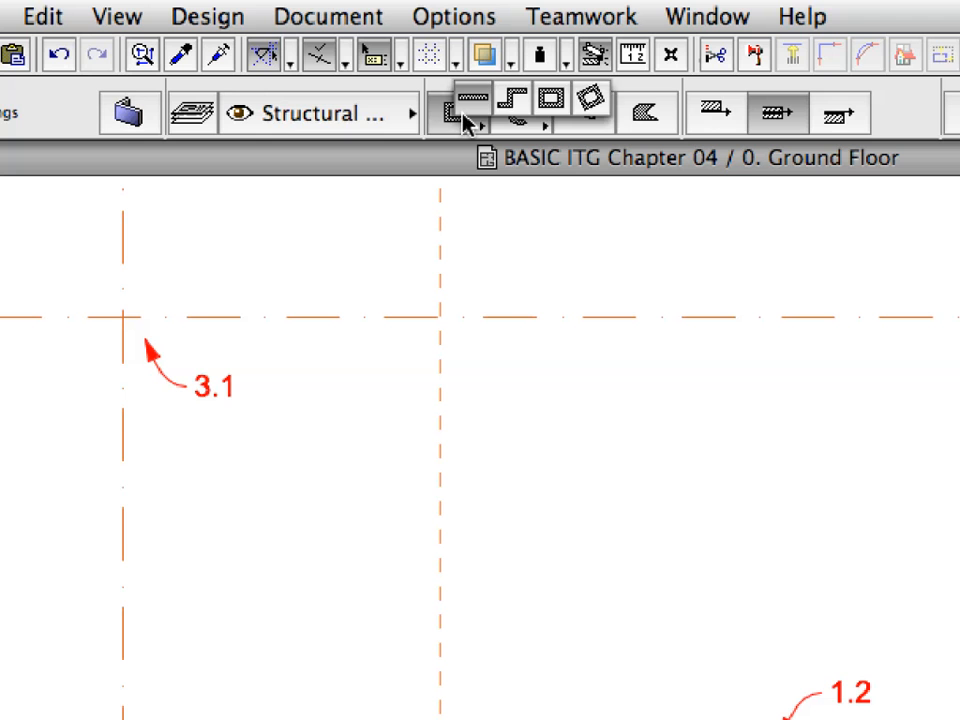
{"action": "left_click", "coordinate": [456, 112]}
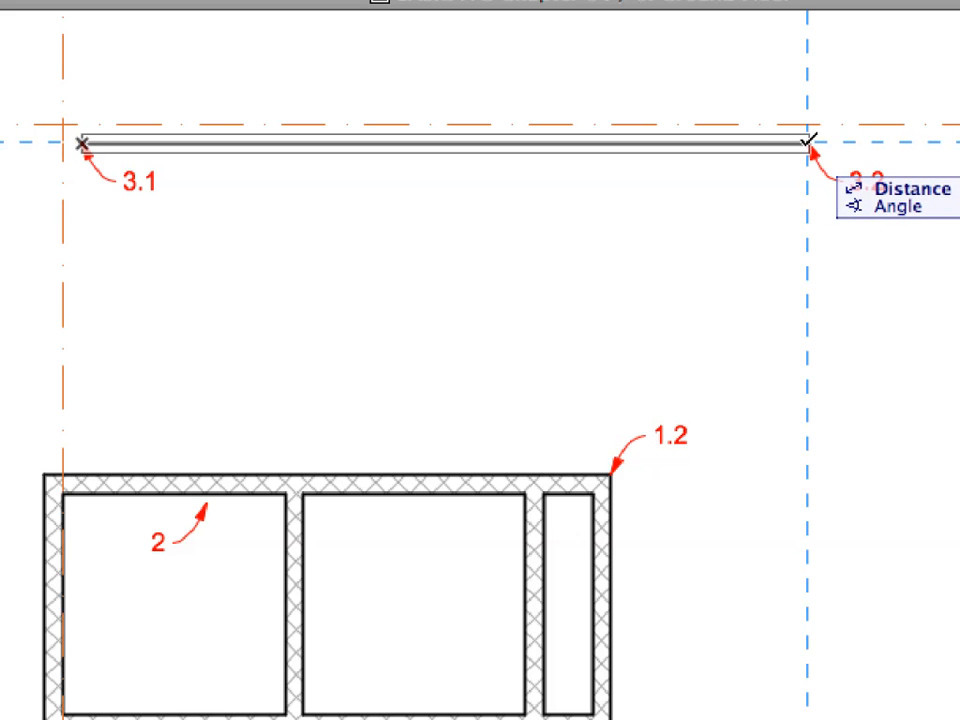
Finish the wall at point 3.2 and select the new 3.1–3.2 wall.
{"action": "left_click", "coordinate": [808, 145]}
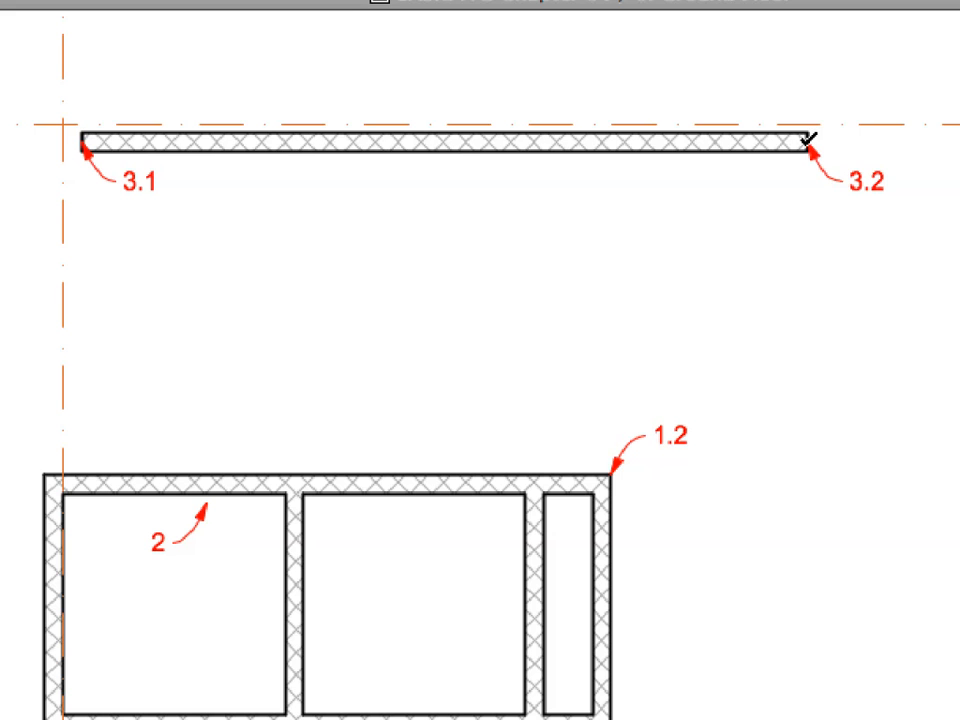
{"action": "left_click", "coordinate": [640, 143]}
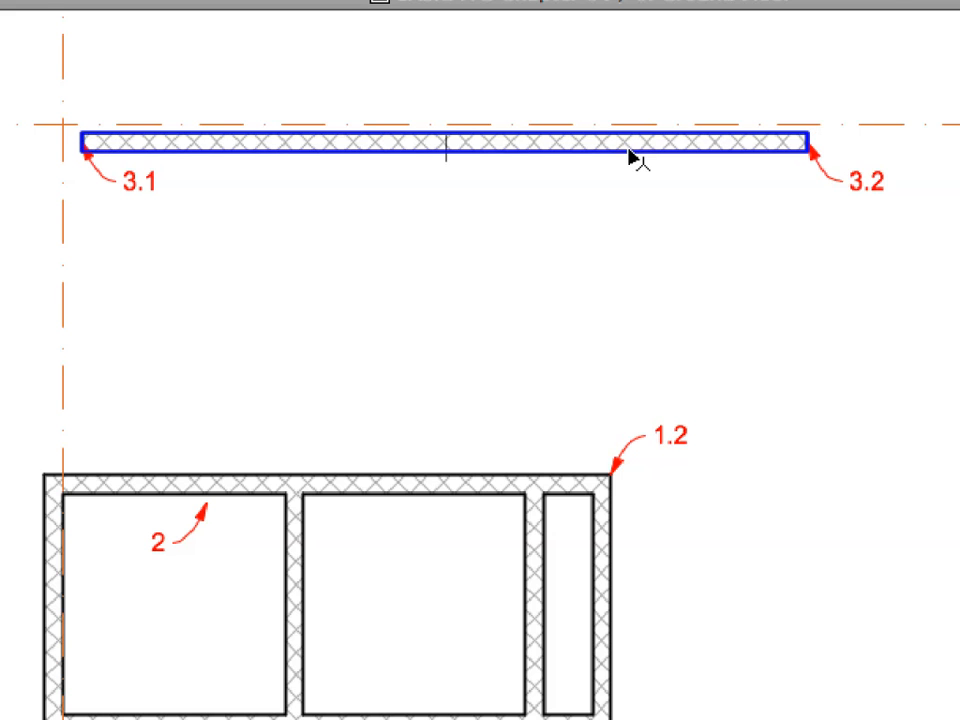
{"action": "left_click", "coordinate": [630, 143]}
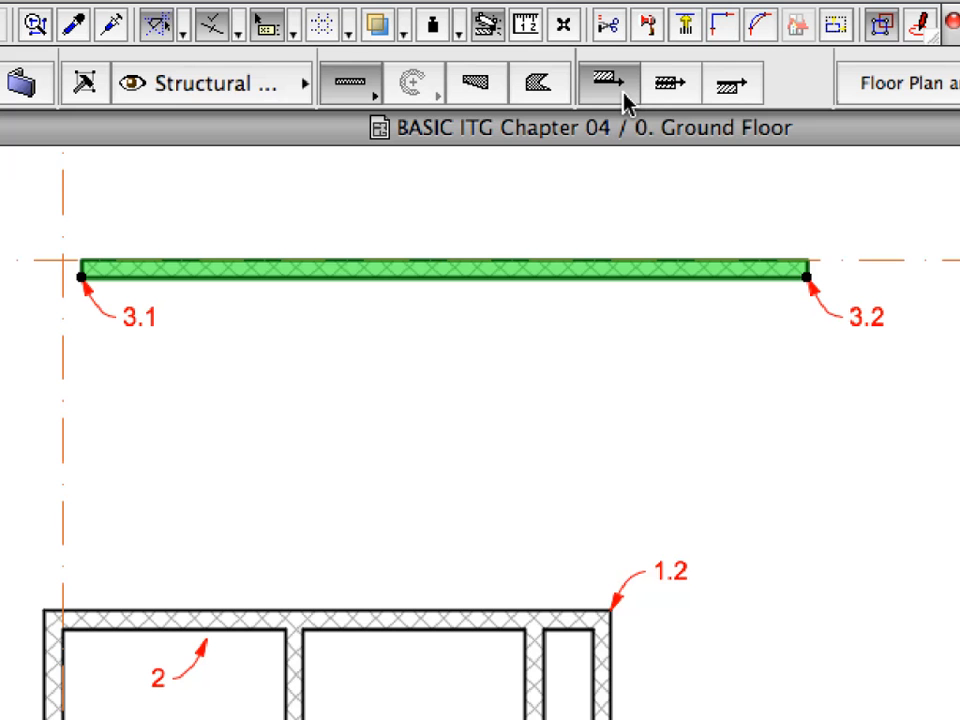
{"action": "mouse_move", "coordinate": [608, 83]}
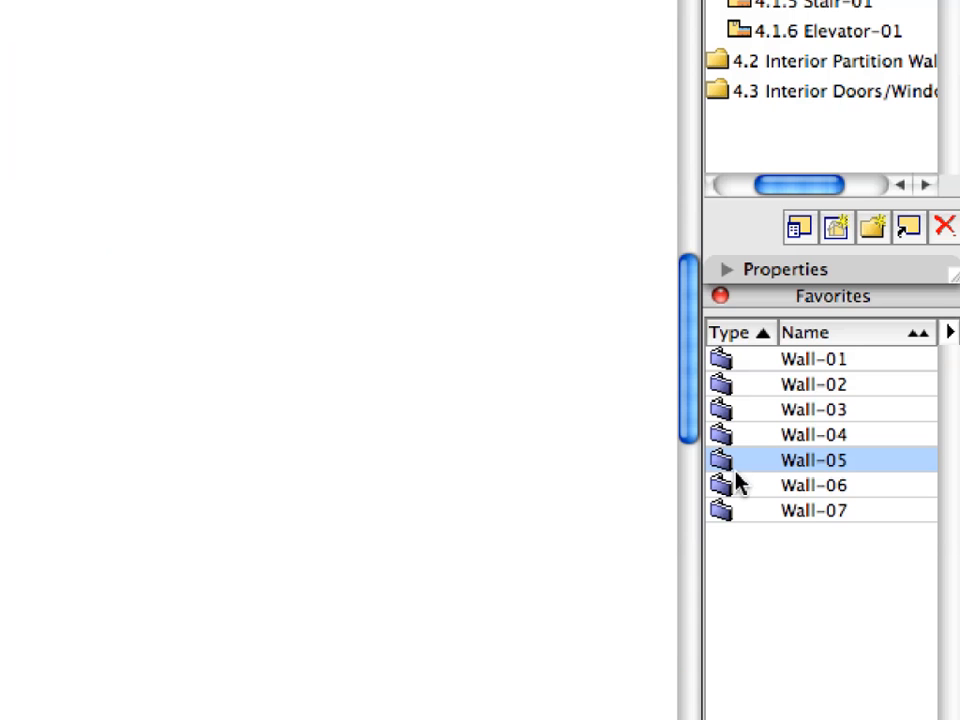
{"action": "mouse_move", "coordinate": [733, 468]}
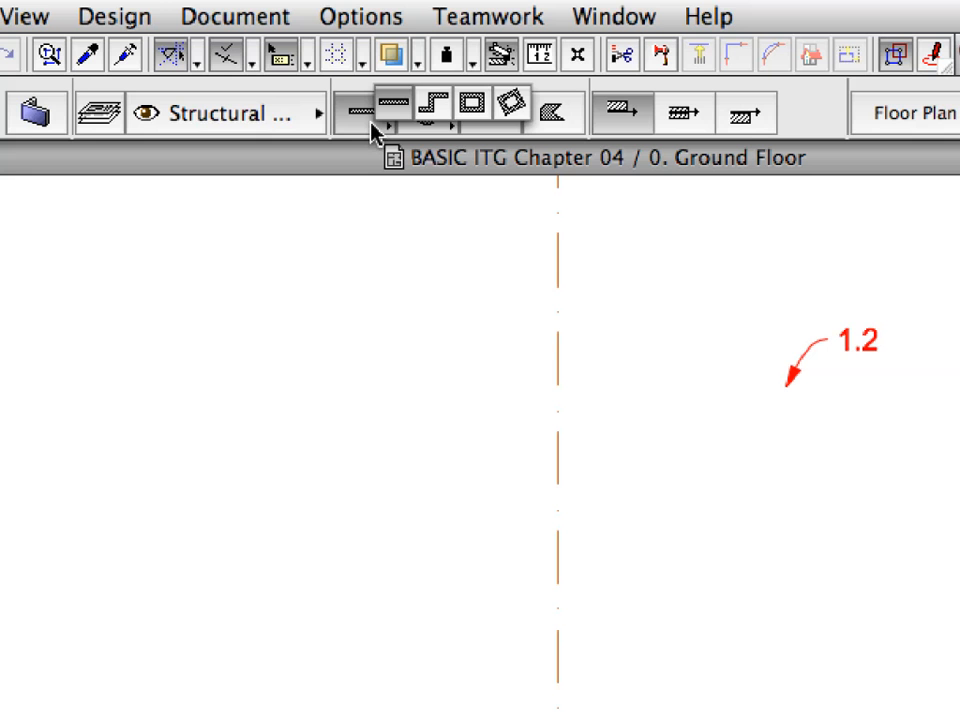
Choose the straight single-wall Geometry Method for Wall-05.
{"action": "left_click", "coordinate": [473, 113]}
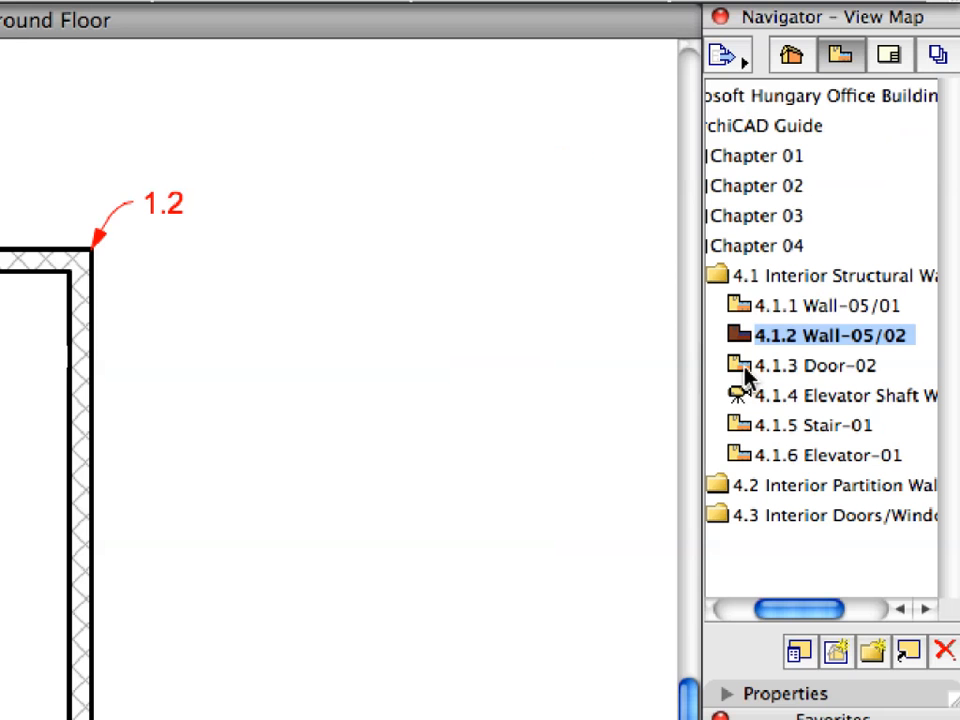
Open 4.1.3 Door-02, keep Between Intersection Points snapping, and set the door Geometry Method.
{"action": "left_click", "coordinate": [815, 365]}
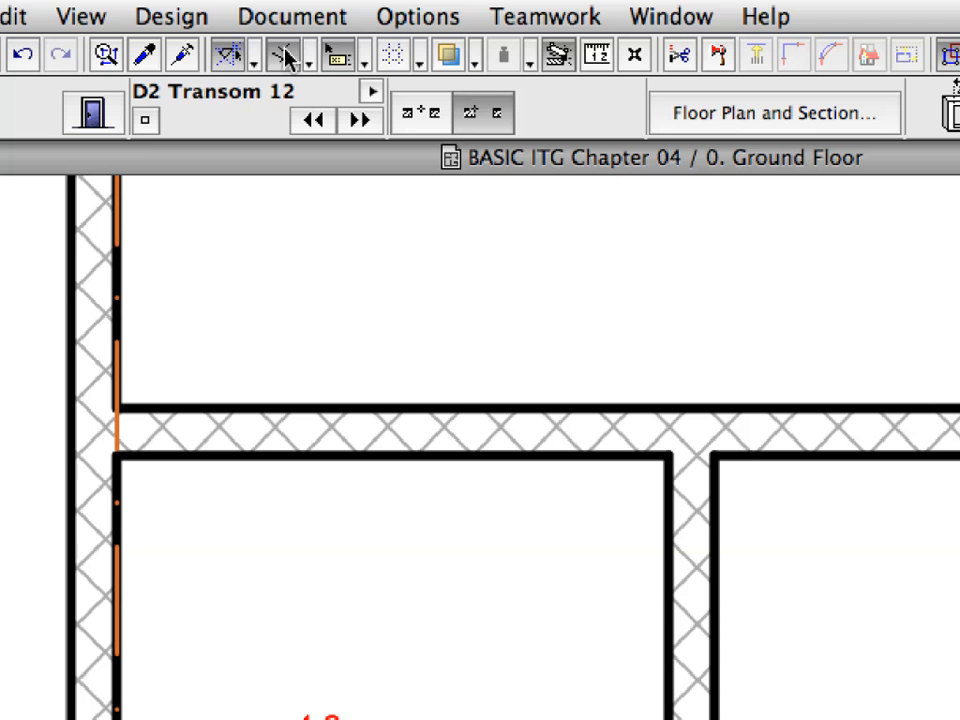
{"action": "mouse_move", "coordinate": [288, 58]}
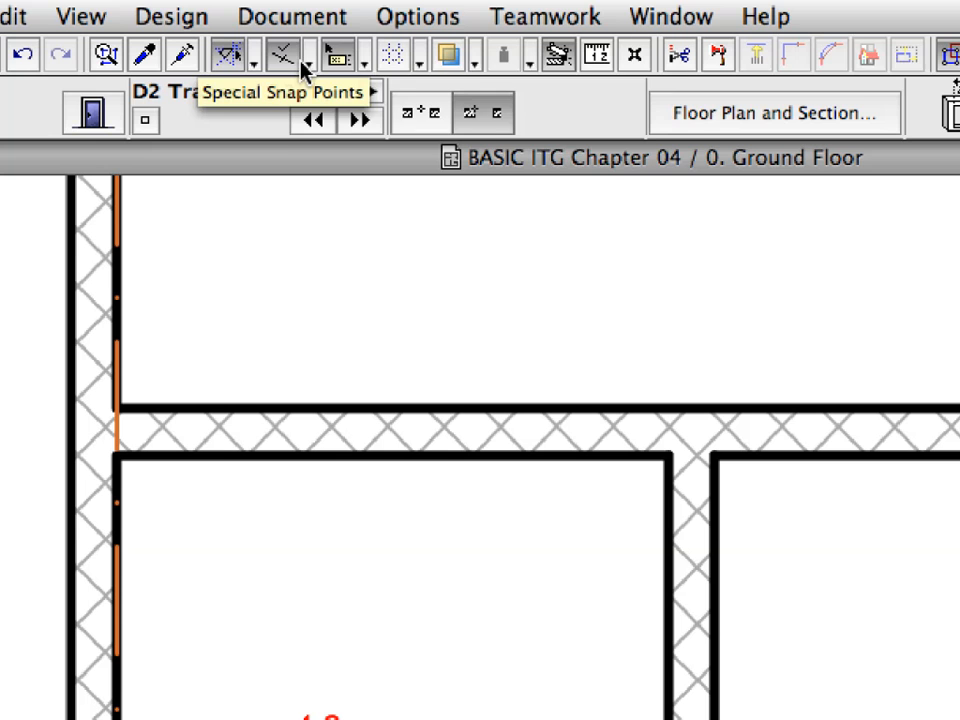
{"action": "left_click", "coordinate": [301, 55]}
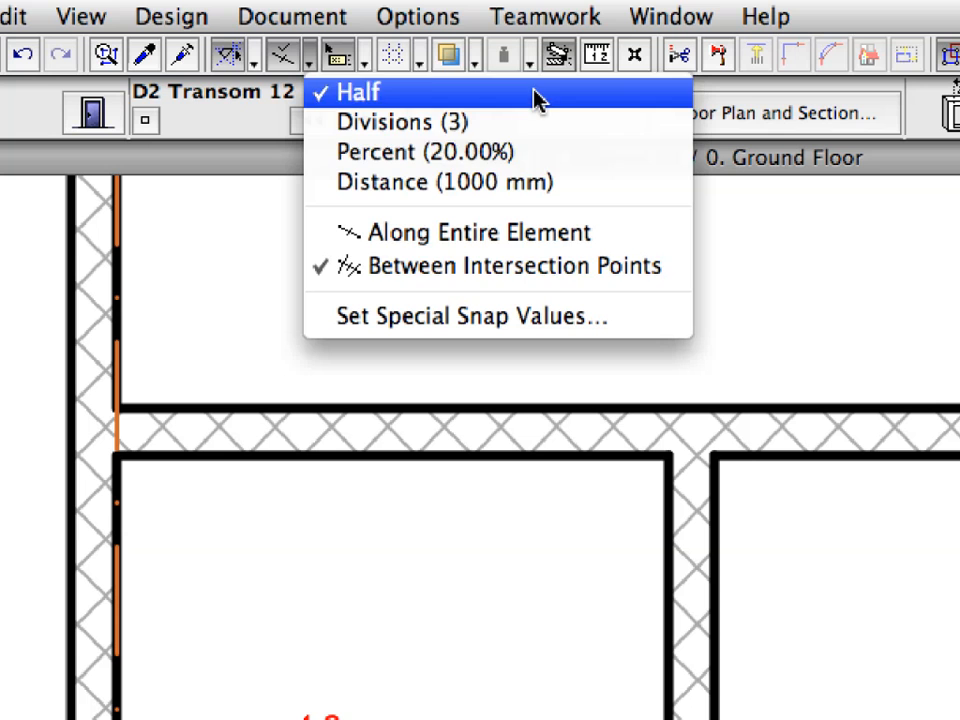
{"action": "mouse_move", "coordinate": [595, 267]}
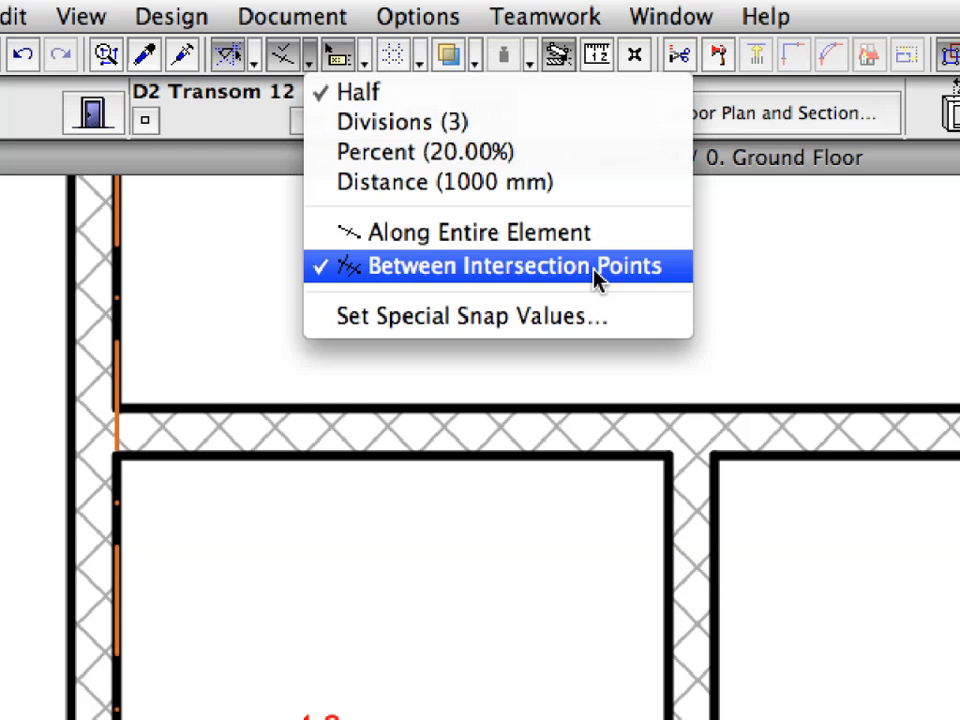
{"action": "left_click", "coordinate": [489, 266]}
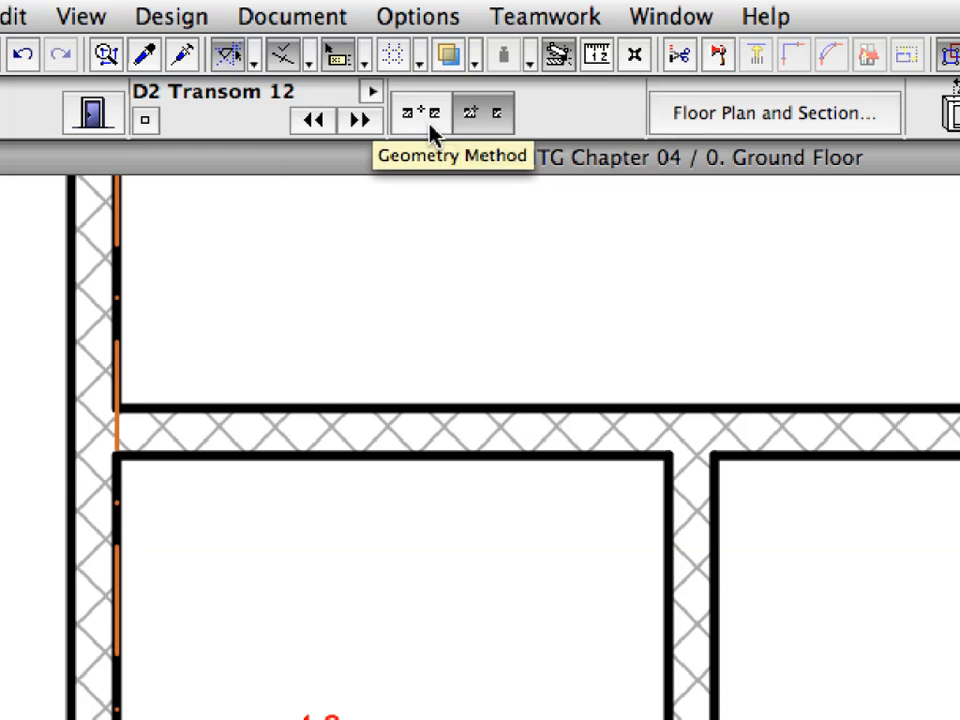
{"action": "left_click", "coordinate": [417, 111]}
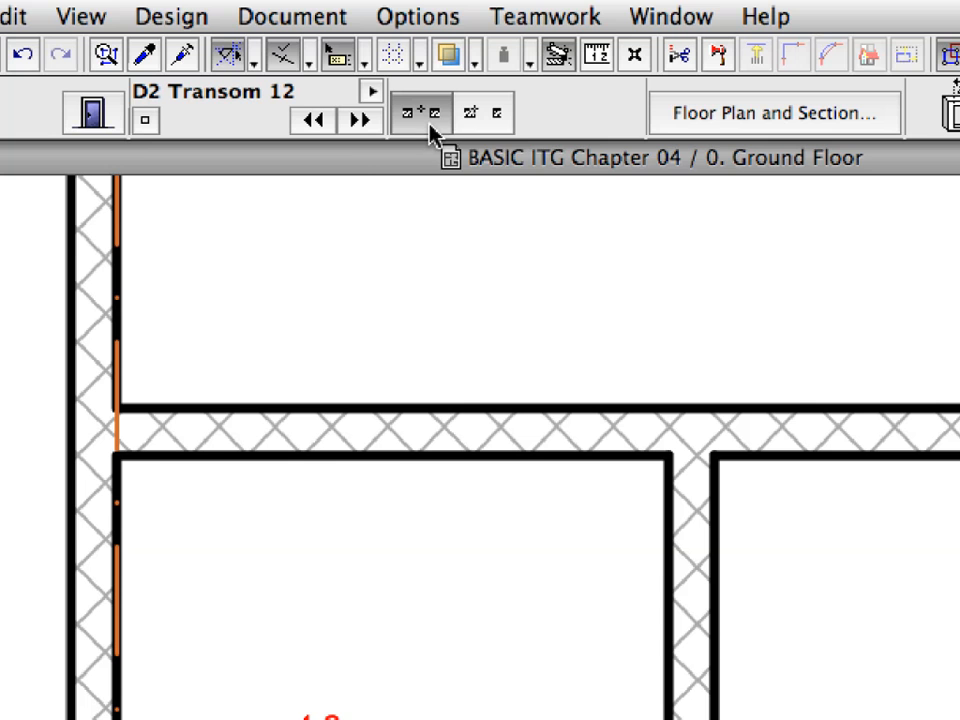
{"action": "mouse_move", "coordinate": [430, 120]}
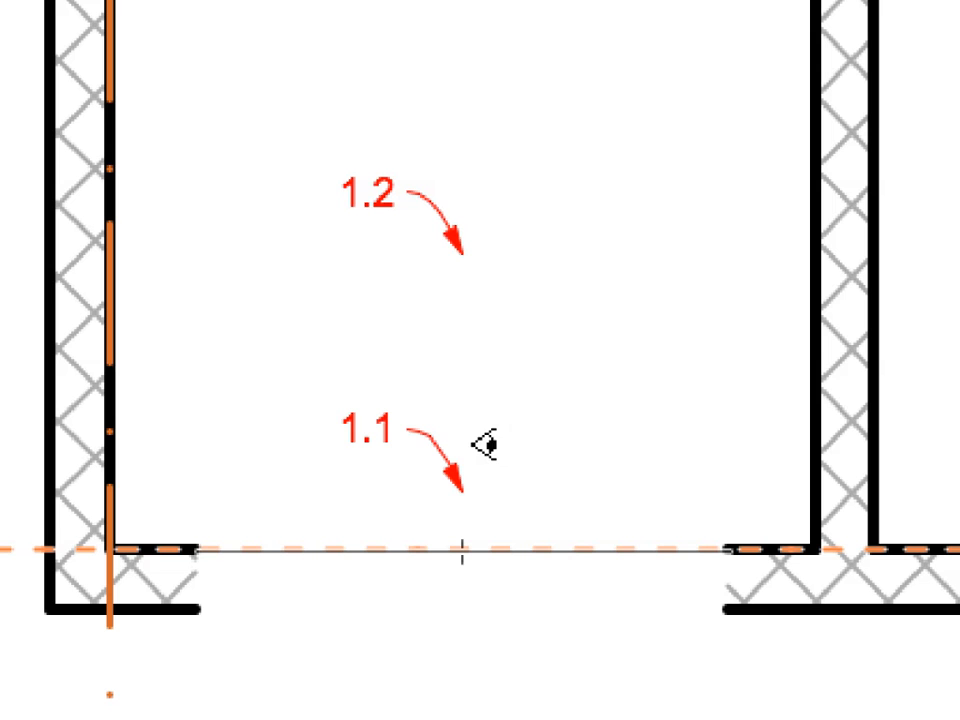
{"action": "mouse_move", "coordinate": [457, 305]}
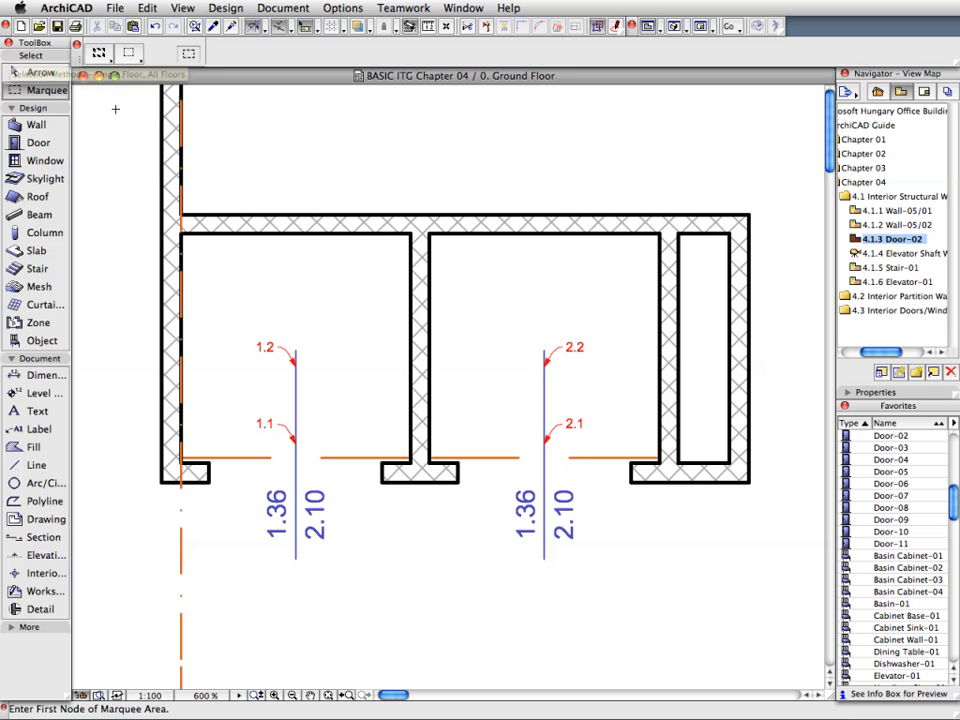
Drag a marquee around the ground-floor structural walls and both doors.
{"action": "left_click_drag", "start_coordinate": [137, 187], "coordinate": [270, 305]}
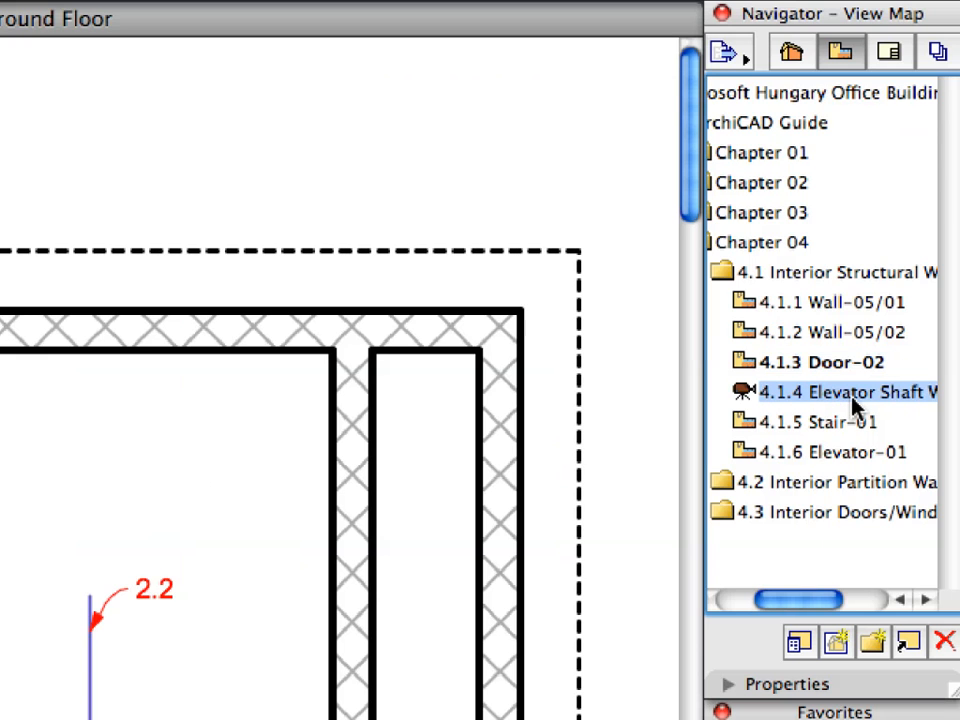
Open the 4.1.4 Elevator Shaft view in 3D and select both shaft doors.
{"action": "double_click", "coordinate": [845, 391]}
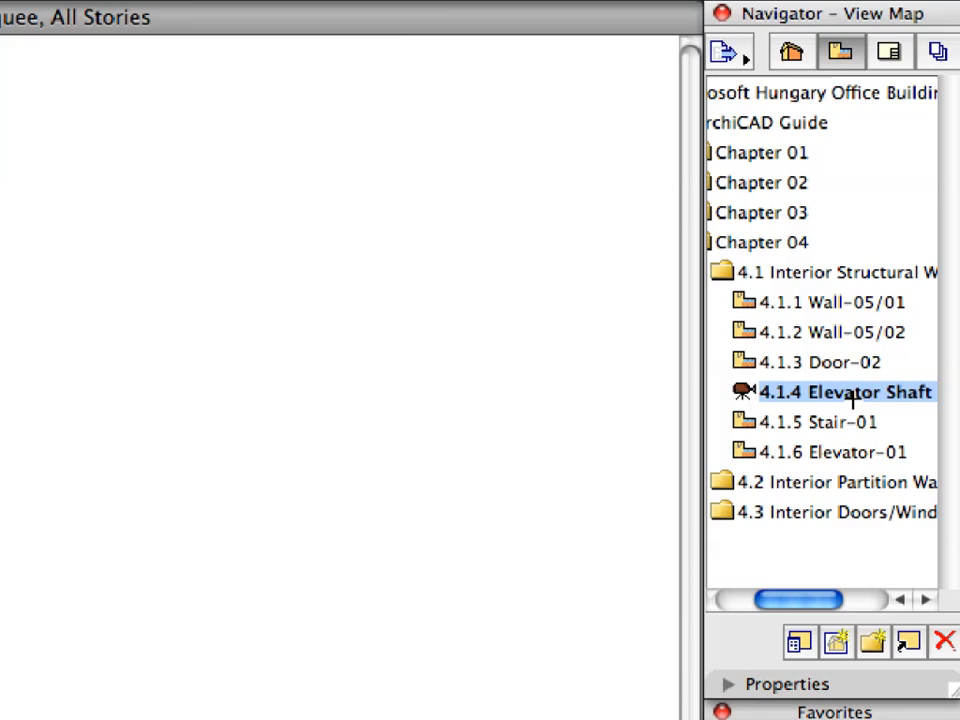
{"action": "double_click", "coordinate": [845, 391]}
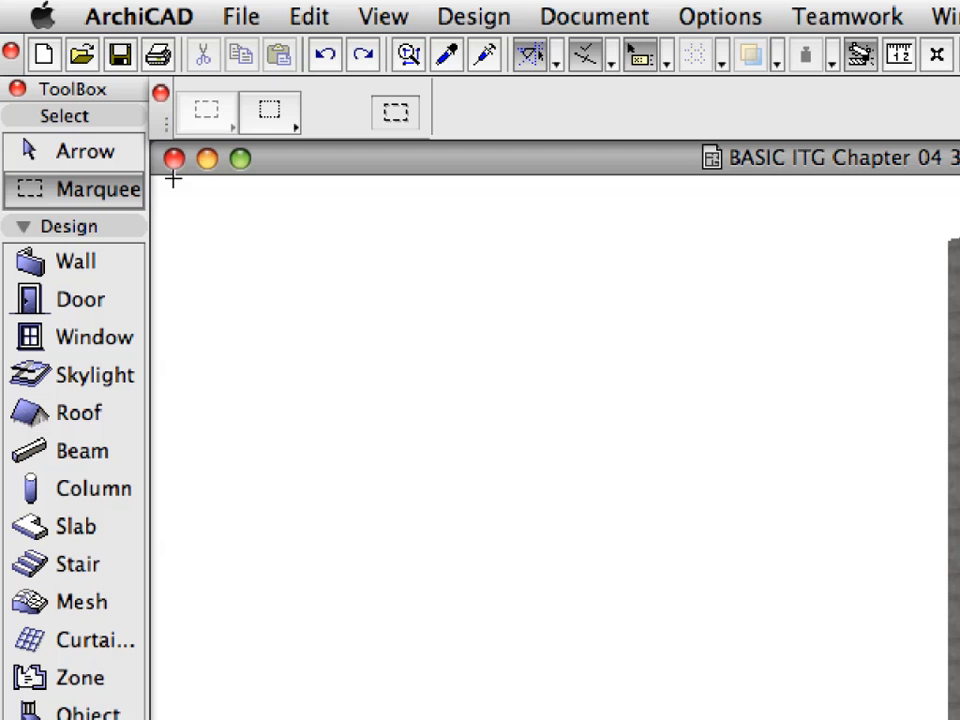
{"action": "left_click", "coordinate": [85, 151]}
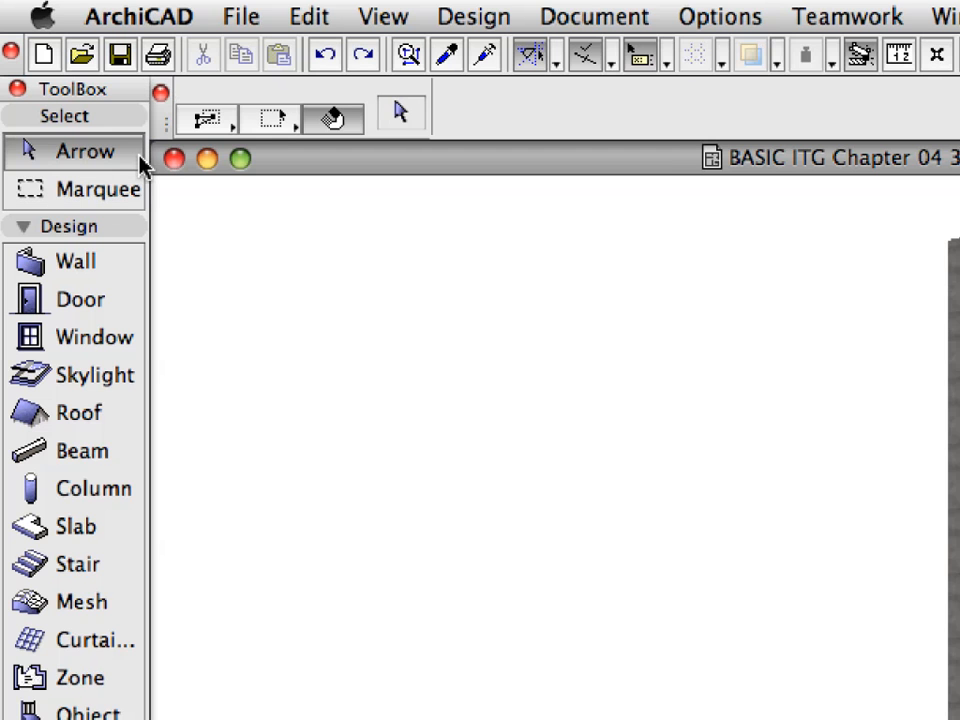
{"action": "left_click", "coordinate": [445, 388]}
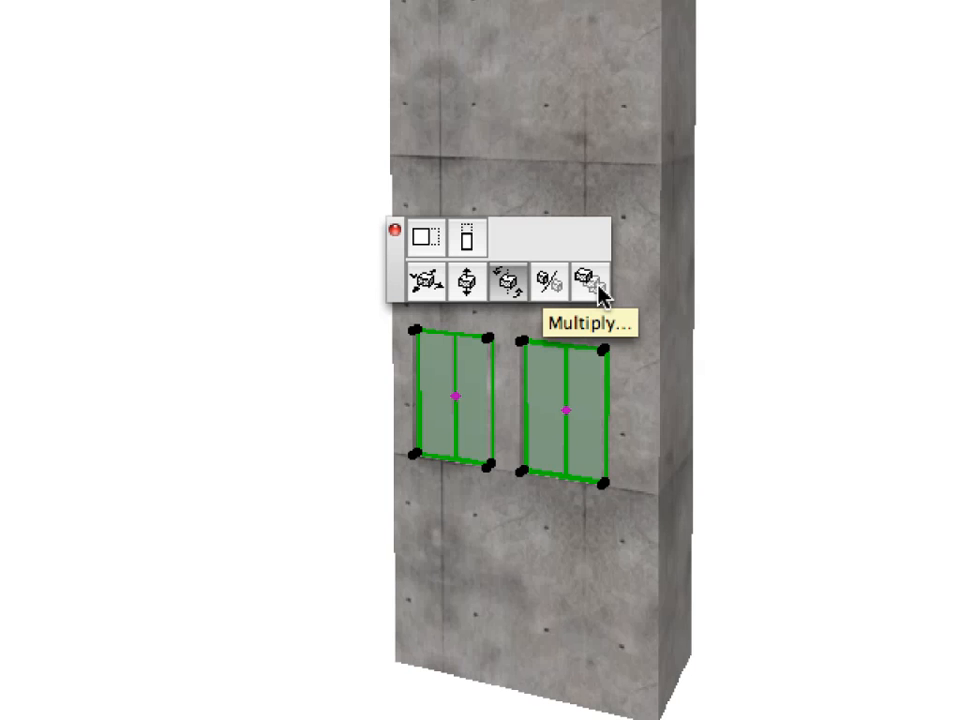
Multiply the two doors by elevation: 3 copies with a 600 elevation offset.
{"action": "left_click", "coordinate": [589, 278]}
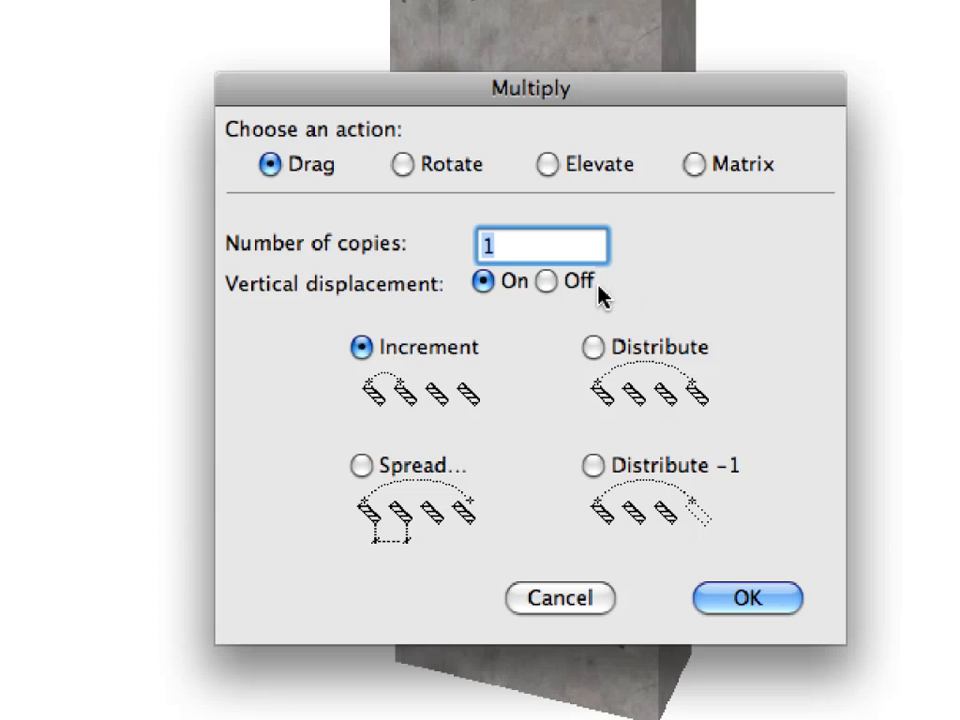
{"action": "mouse_move", "coordinate": [553, 175]}
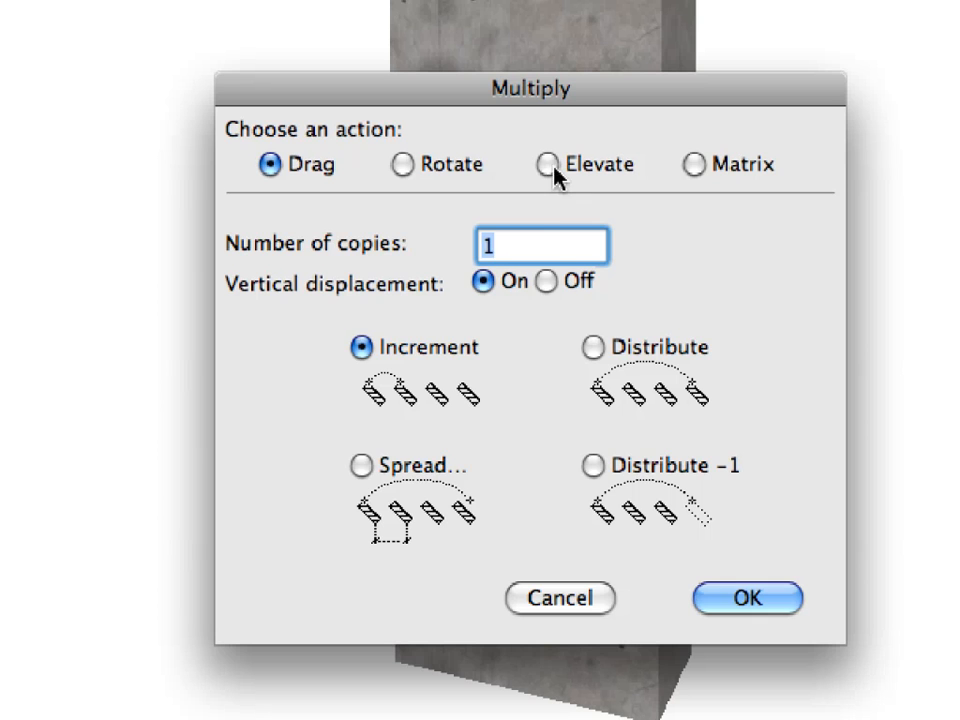
{"action": "left_click", "coordinate": [544, 164]}
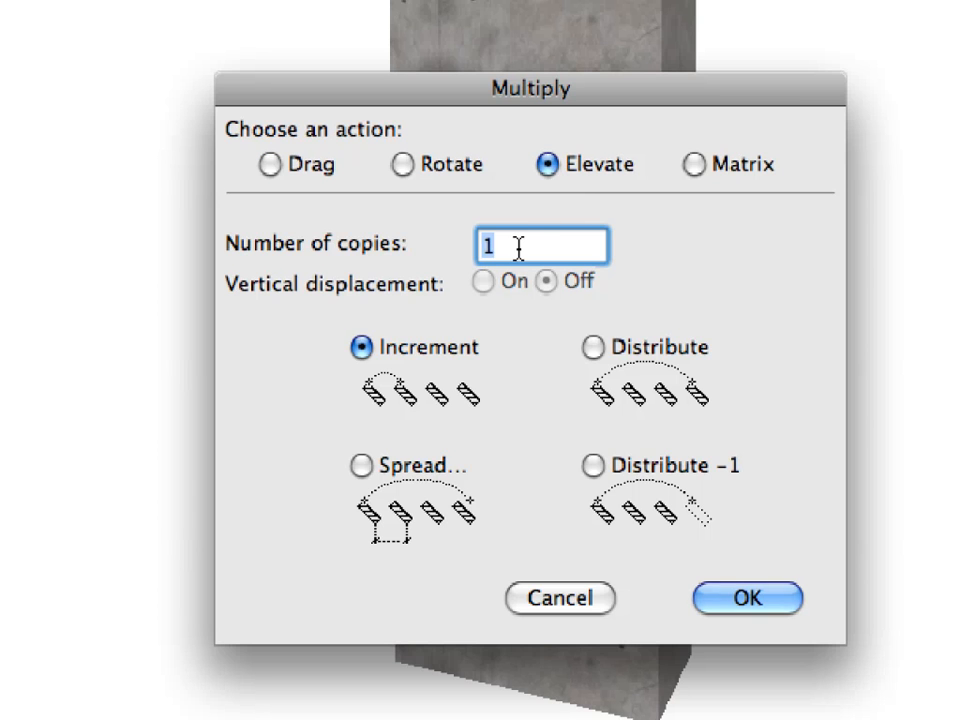
{"action": "type", "text": "3"}
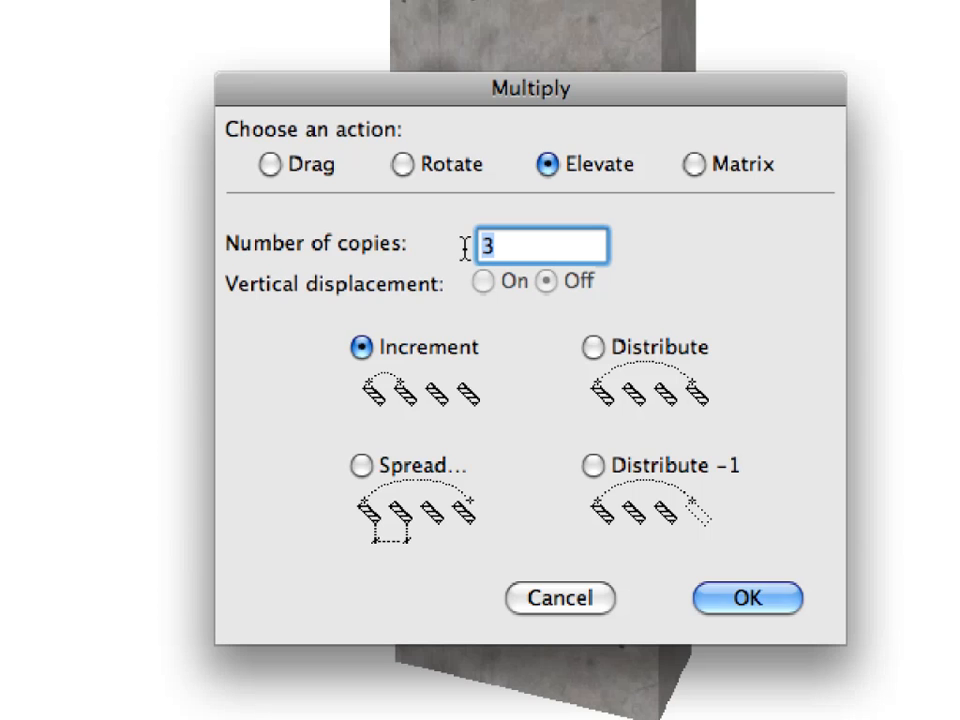
{"action": "mouse_move", "coordinate": [393, 362]}
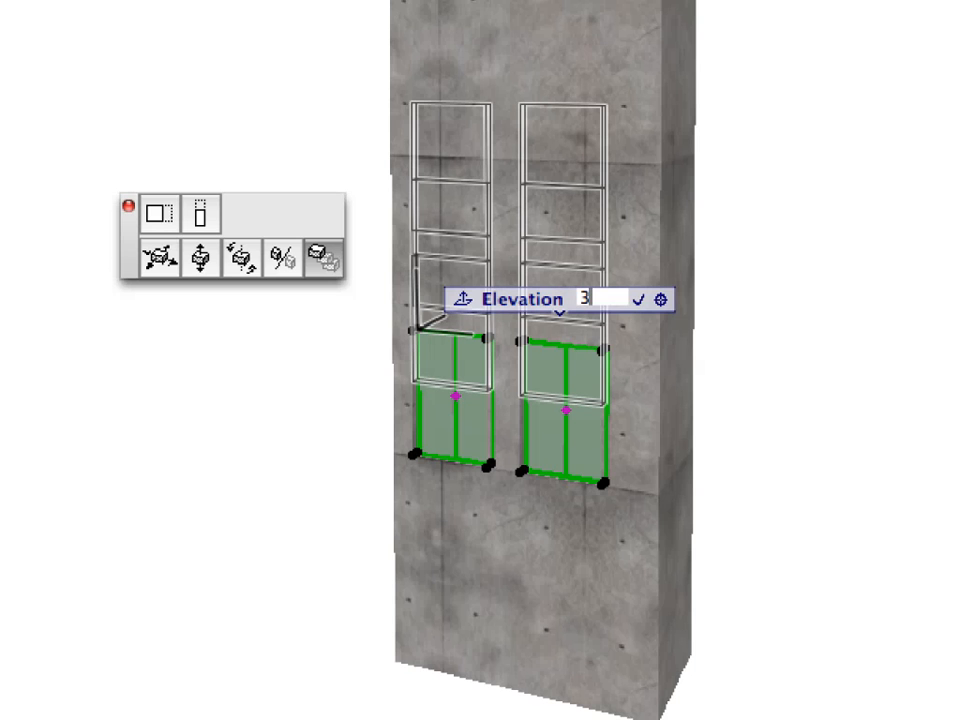
{"action": "type", "text": "600"}
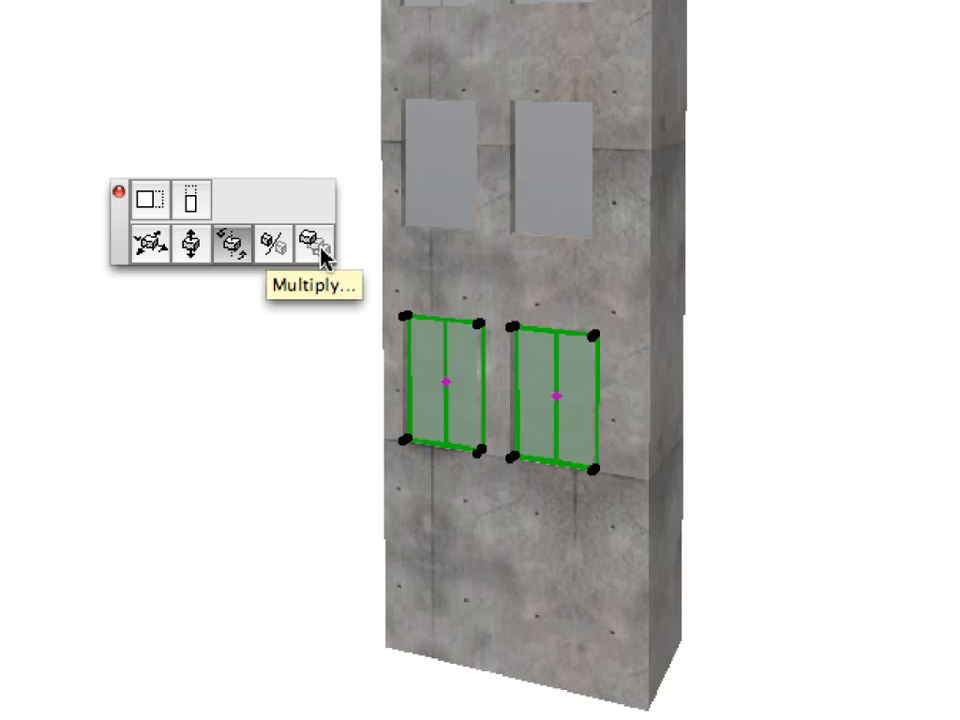
Make a single elevated copy of the doors 3600 below the originals.
{"action": "left_click", "coordinate": [311, 240]}
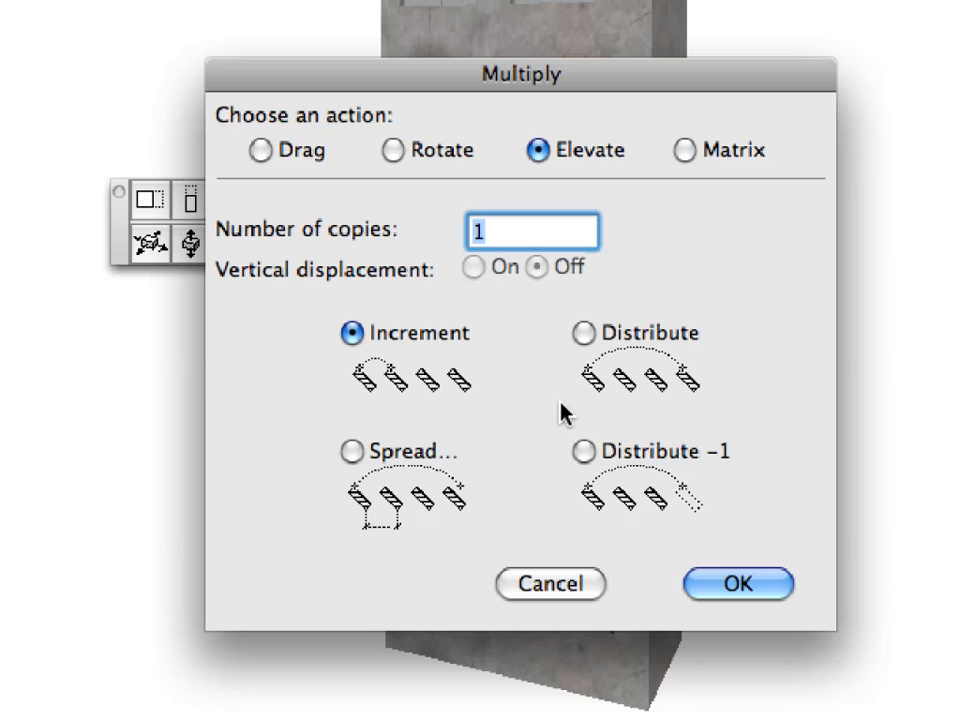
{"action": "mouse_move", "coordinate": [710, 587]}
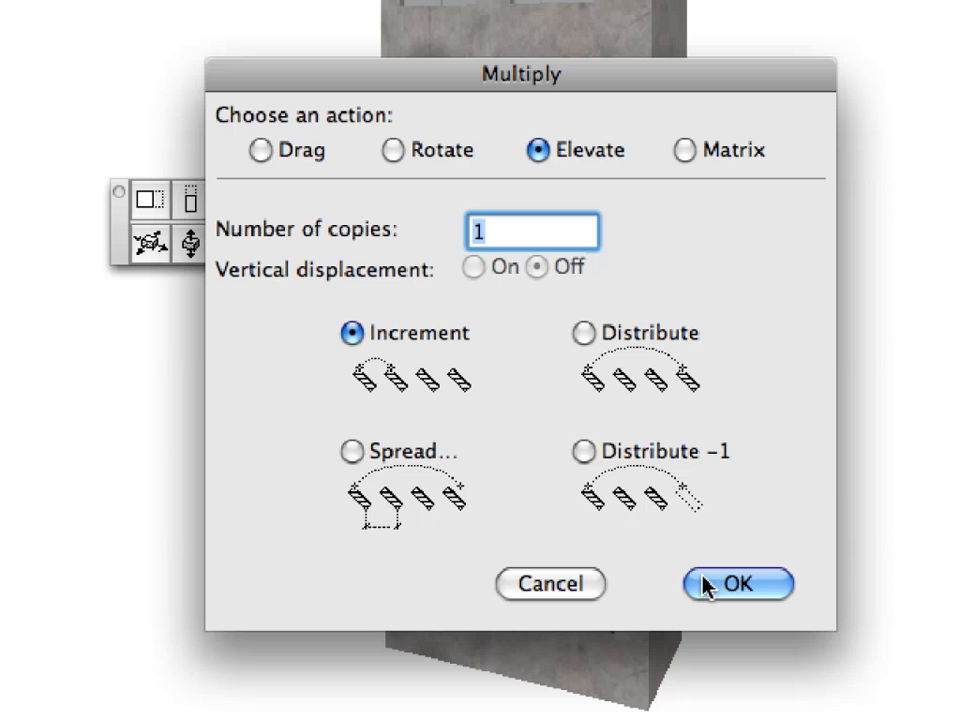
{"action": "left_click", "coordinate": [762, 584]}
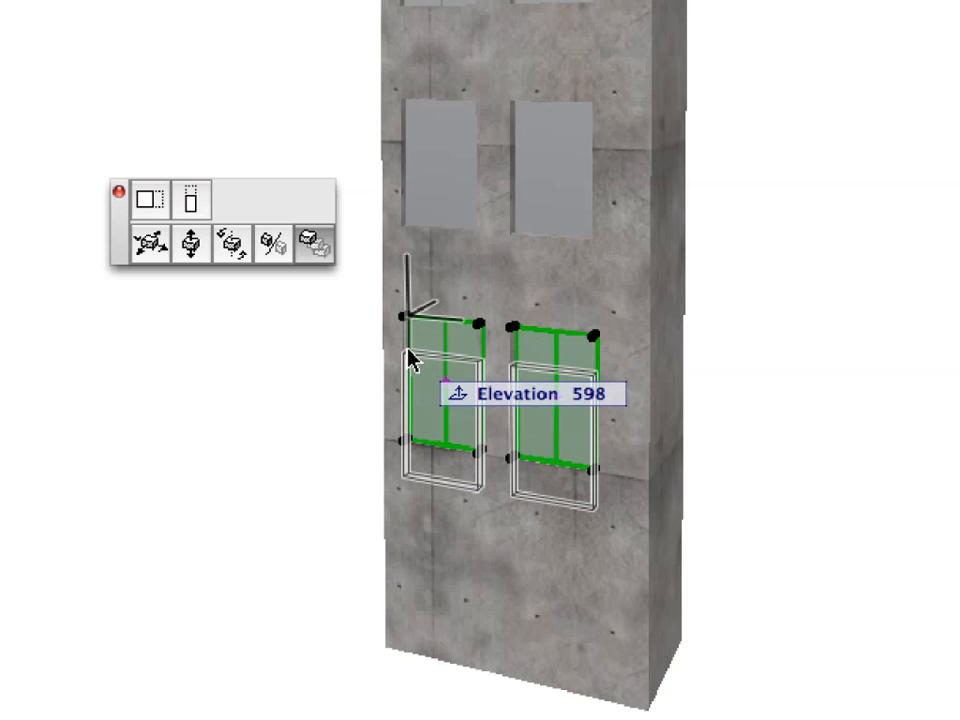
{"action": "type", "text": "3600"}
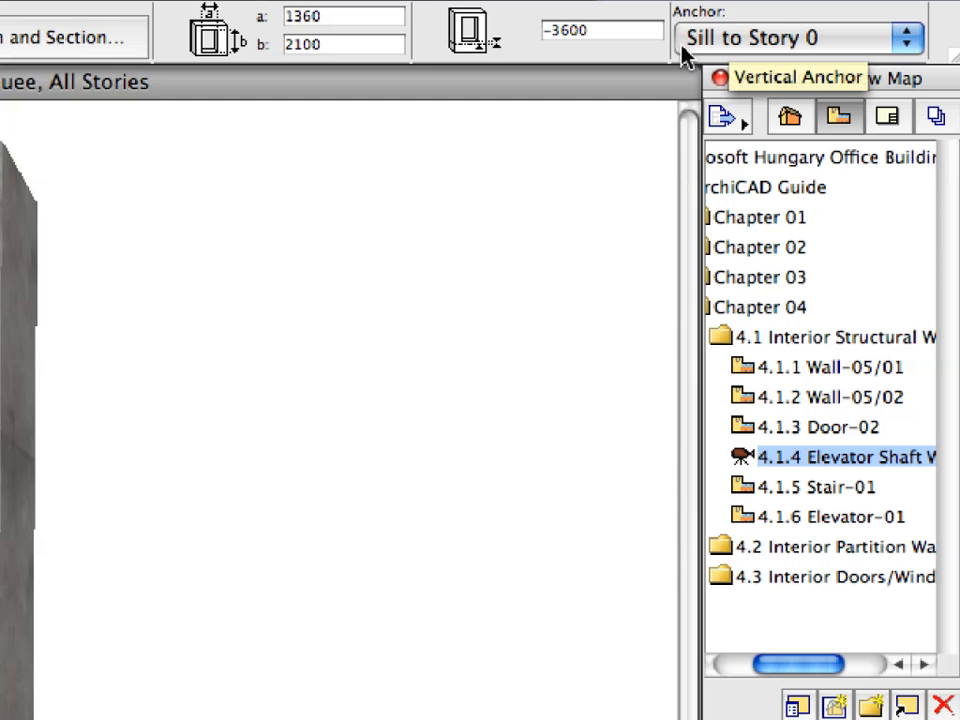
{"action": "mouse_move", "coordinate": [712, 48]}
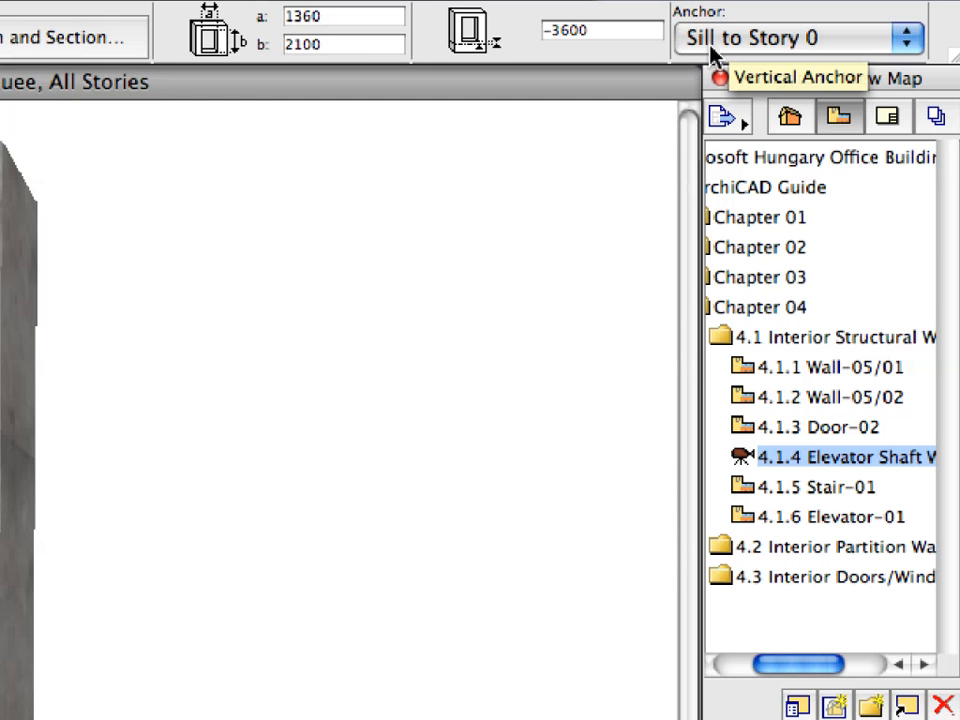
Anchor the lower door's sill to -1. Basement, then choose a story anchor for the raised door.
{"action": "left_click", "coordinate": [800, 37]}
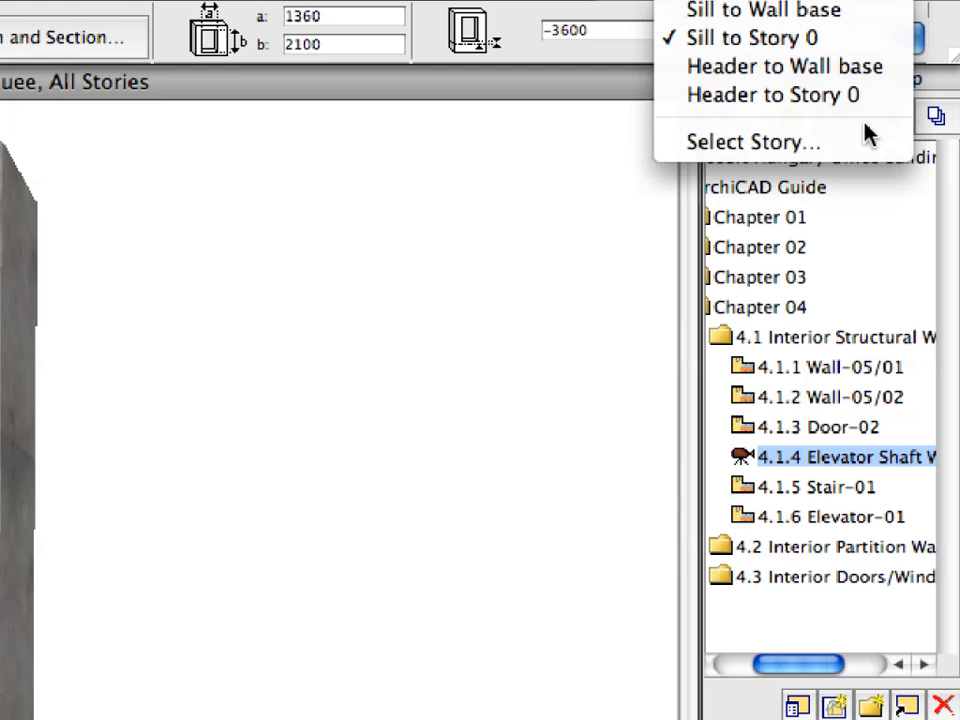
{"action": "mouse_move", "coordinate": [770, 141]}
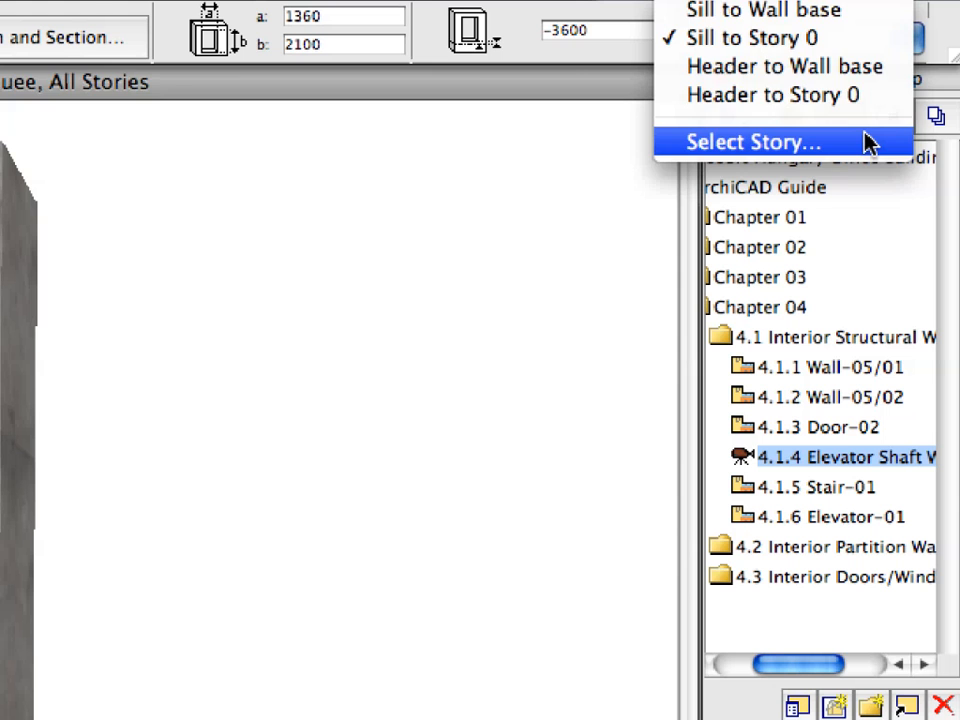
{"action": "left_click", "coordinate": [752, 141]}
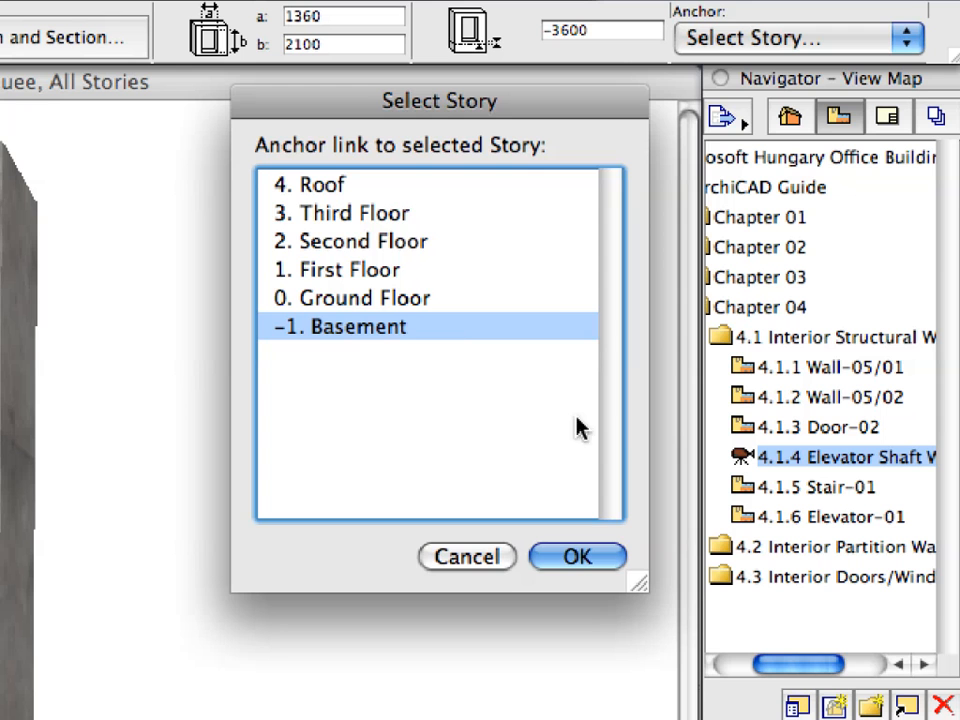
{"action": "mouse_move", "coordinate": [605, 568]}
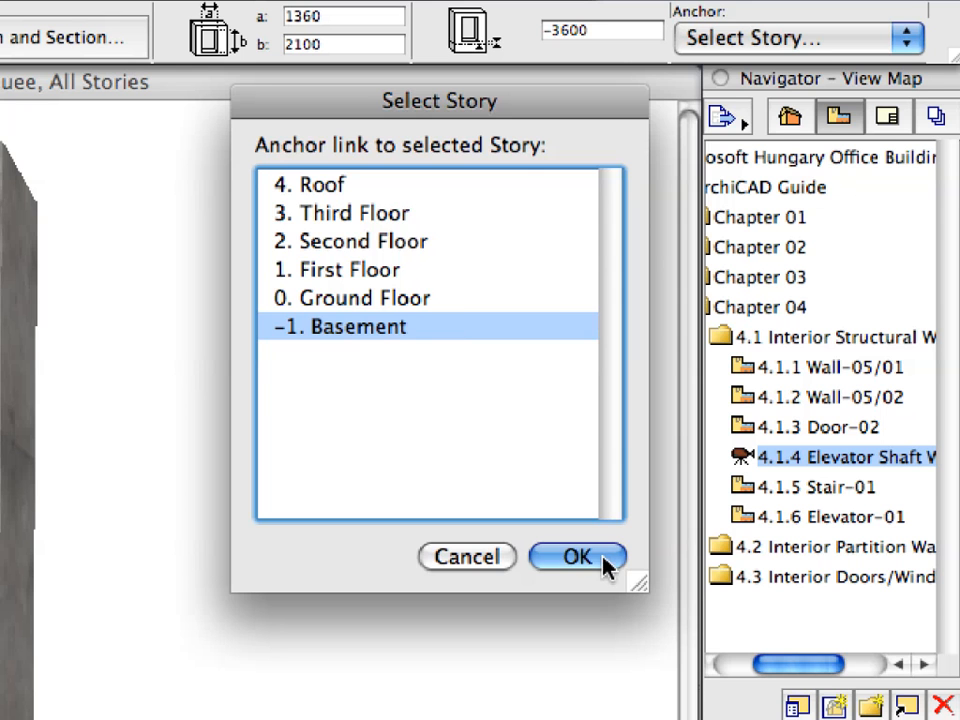
{"action": "left_click", "coordinate": [576, 557]}
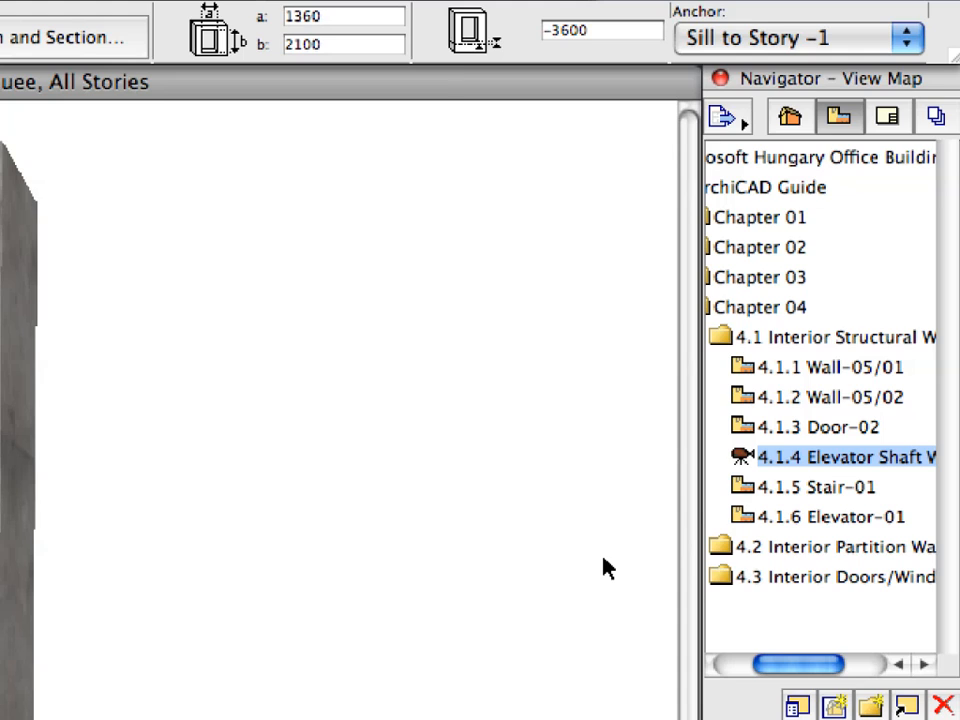
{"action": "left_click", "coordinate": [797, 37]}
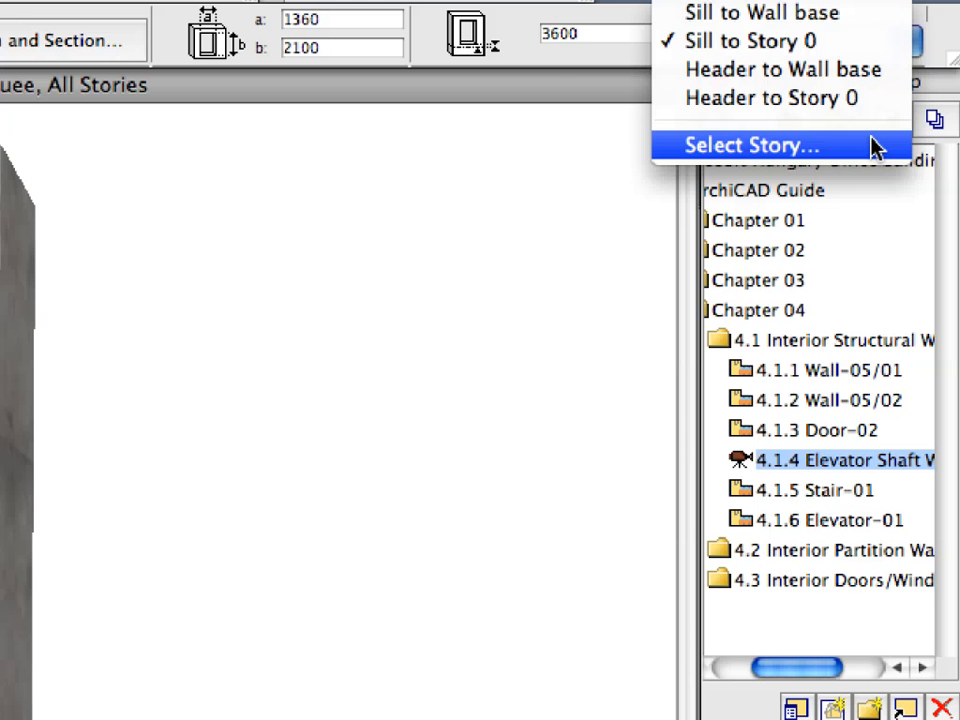
{"action": "left_click", "coordinate": [751, 145]}
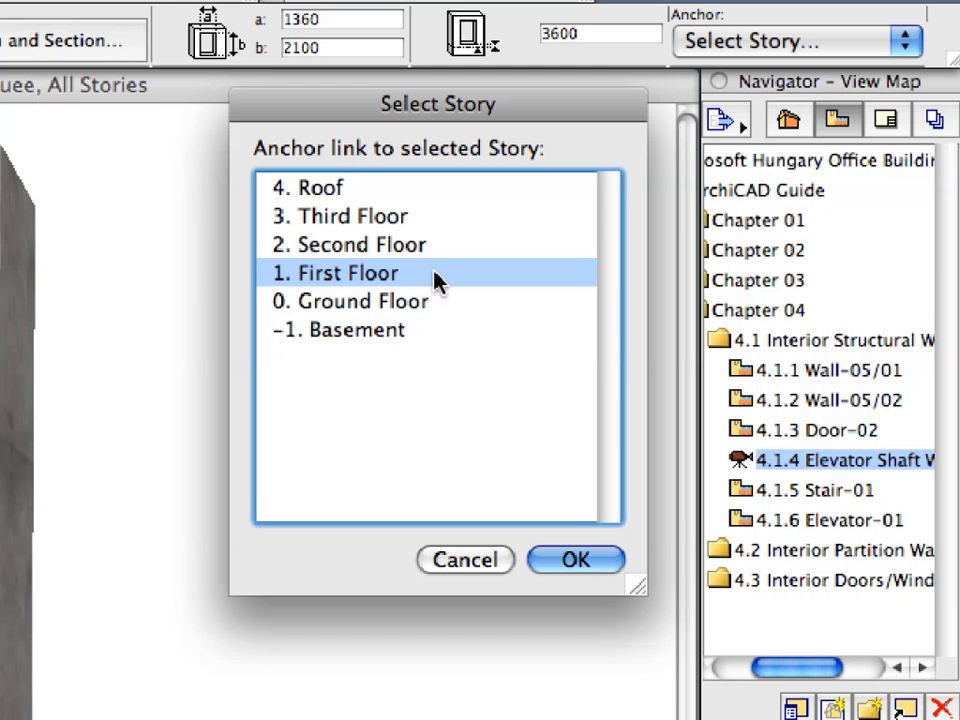